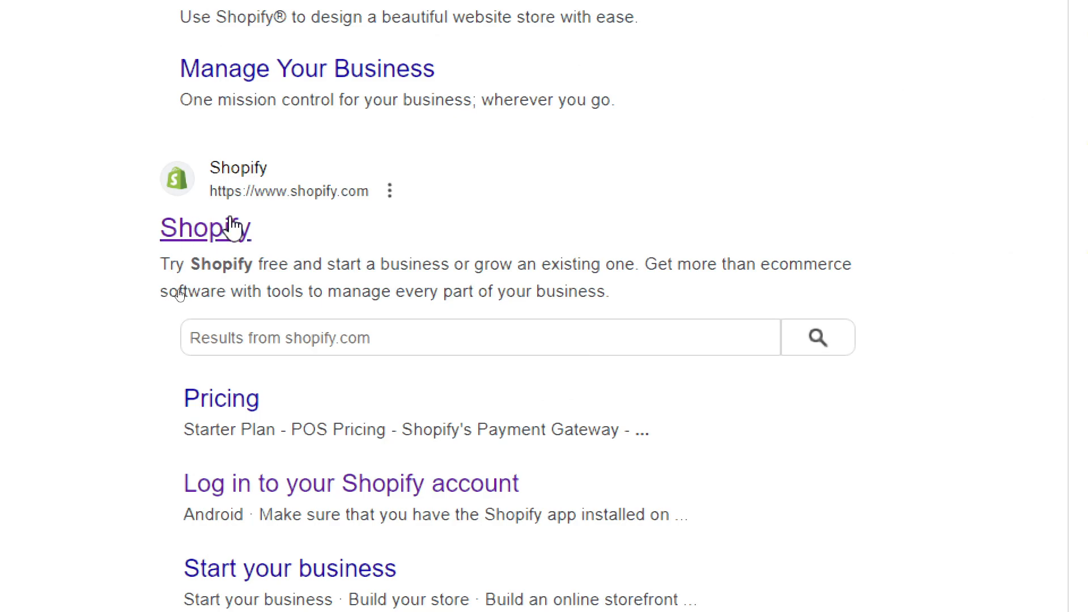
mouse_move(206, 238)
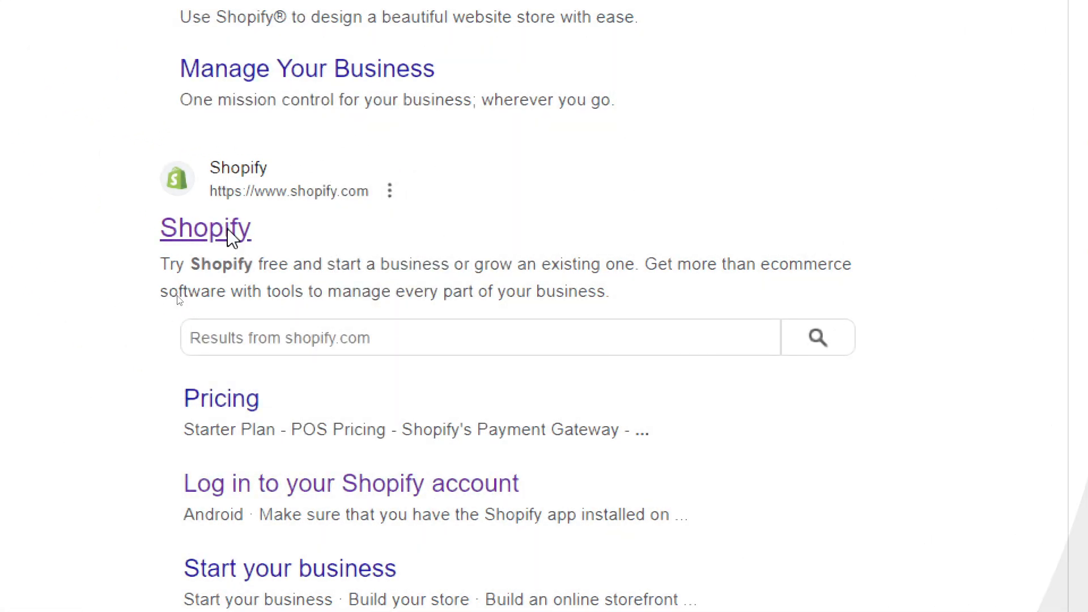
Step: Go to the official shopify.com homepage from the Google results
left_click(205, 227)
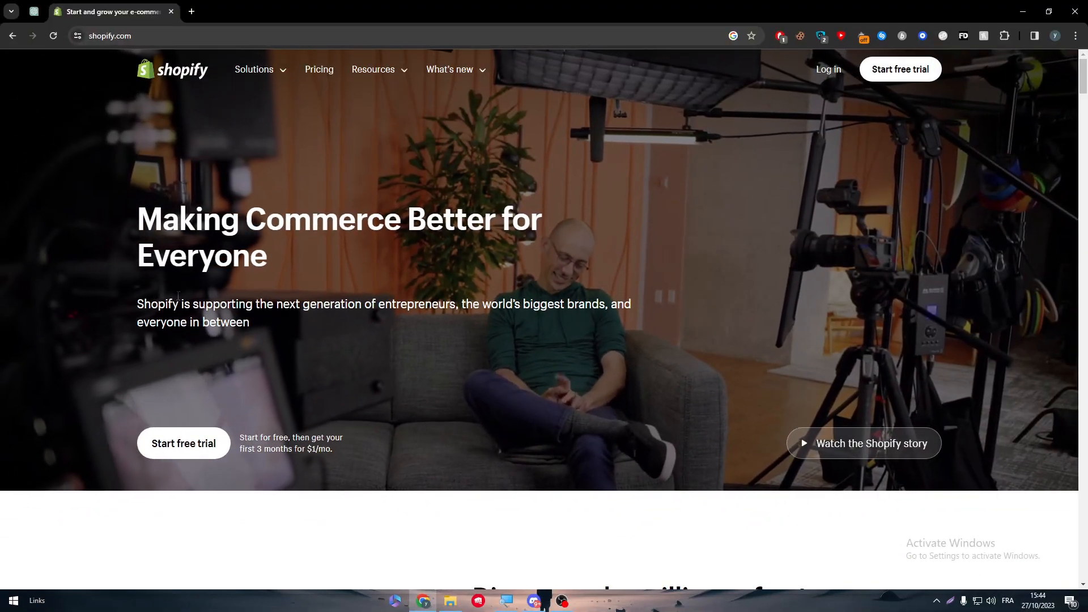
Step: Log in with the listed Shopify account, skipping the security review, to reach the store list
left_click(829, 69)
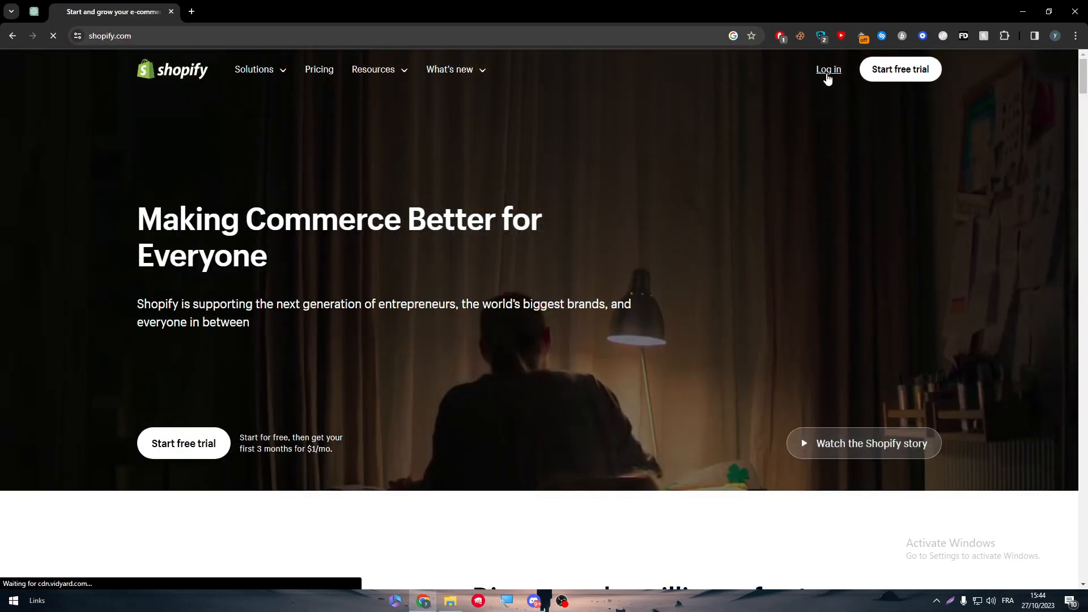
left_click(828, 69)
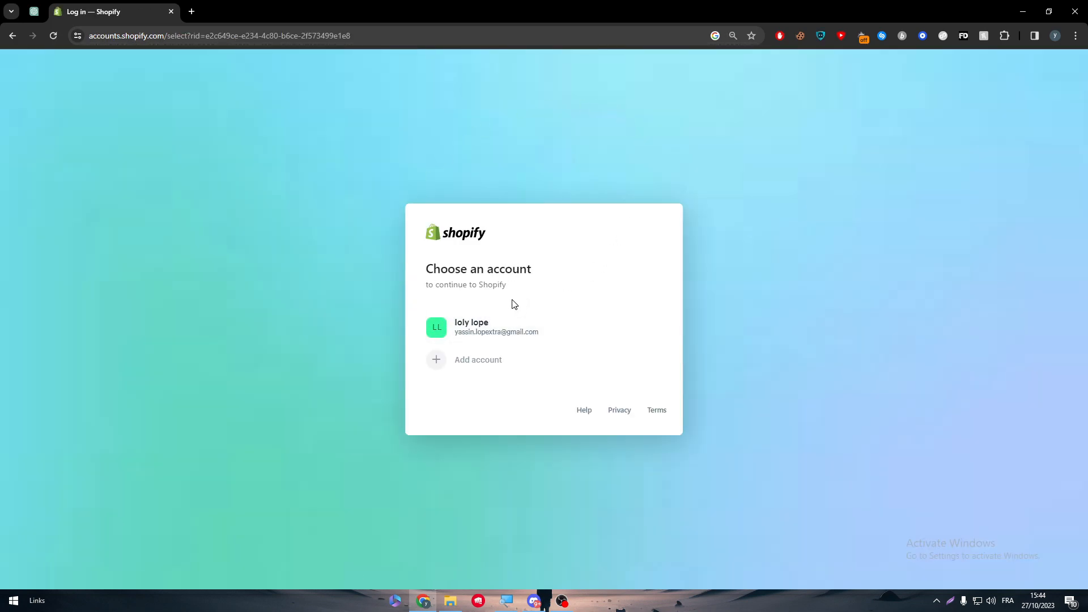
left_click(497, 327)
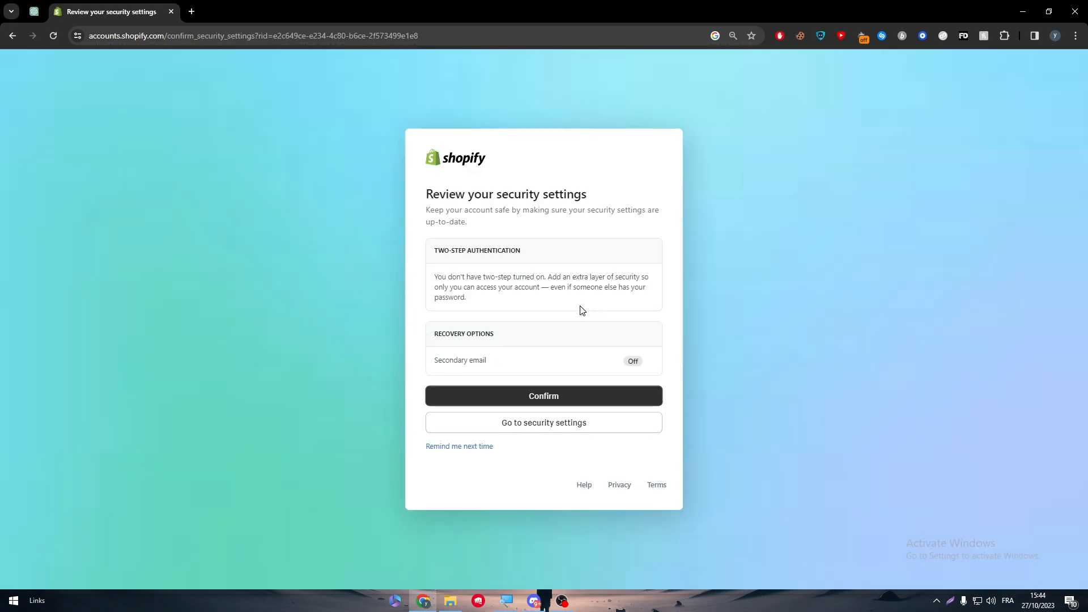
left_click(459, 446)
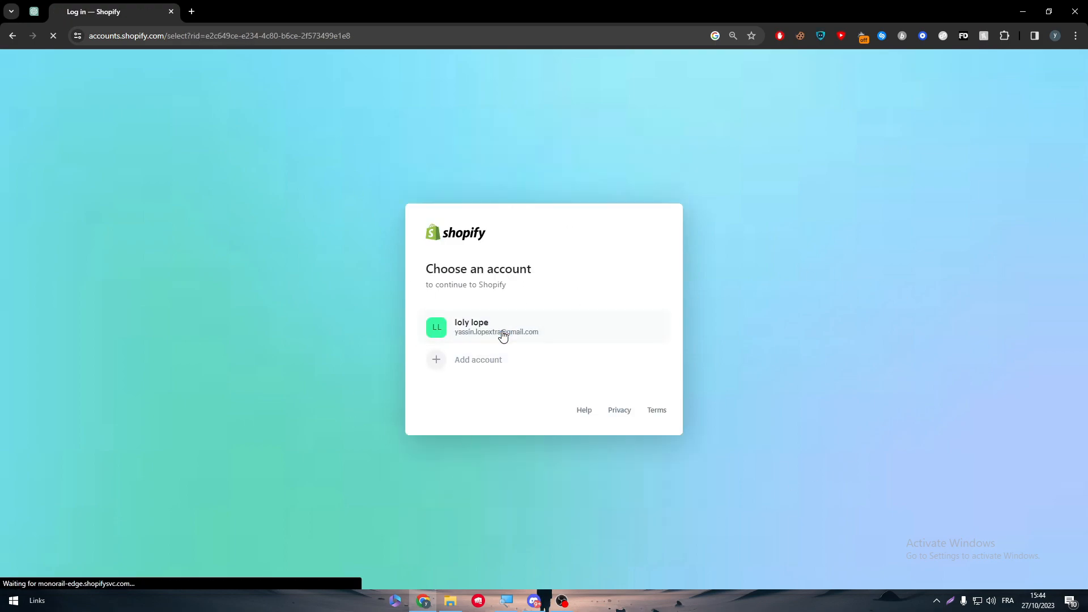
left_click(504, 332)
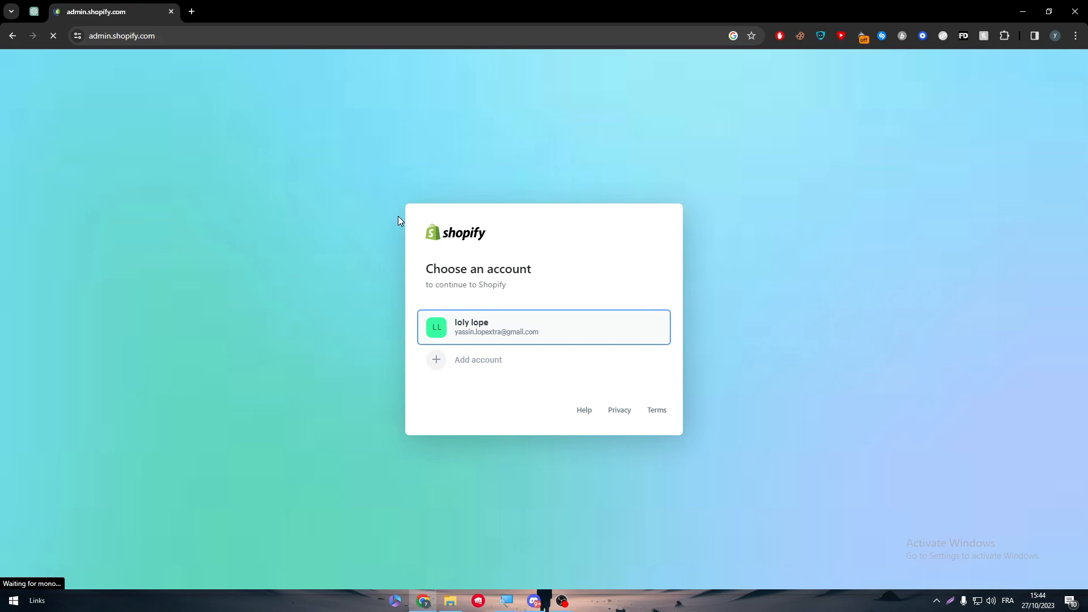
left_click(543, 326)
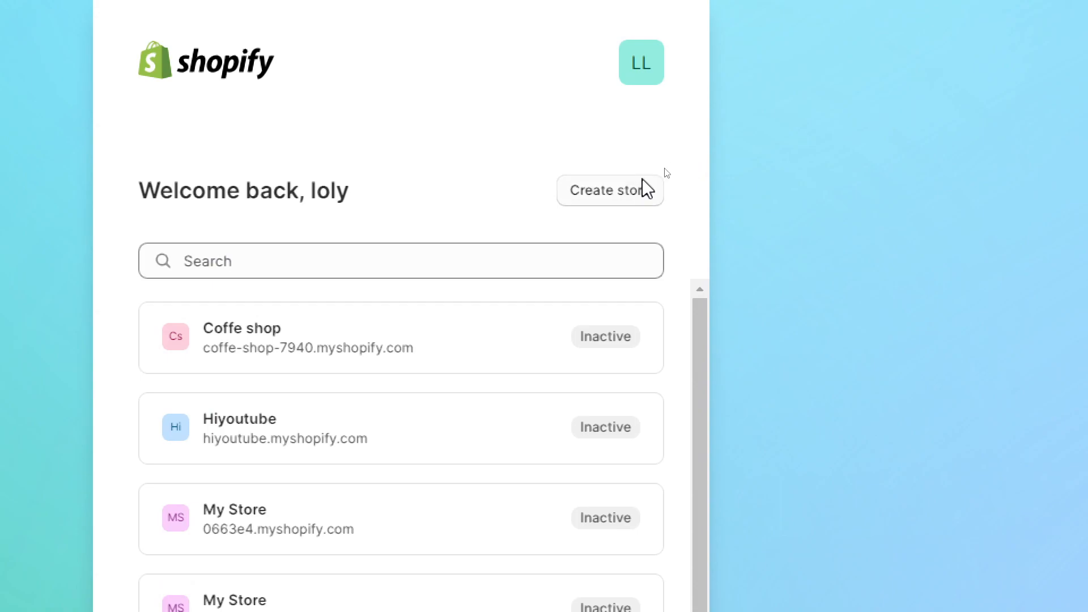
Step: Create a new store with Morocco as the business location using the listed account
left_click(609, 191)
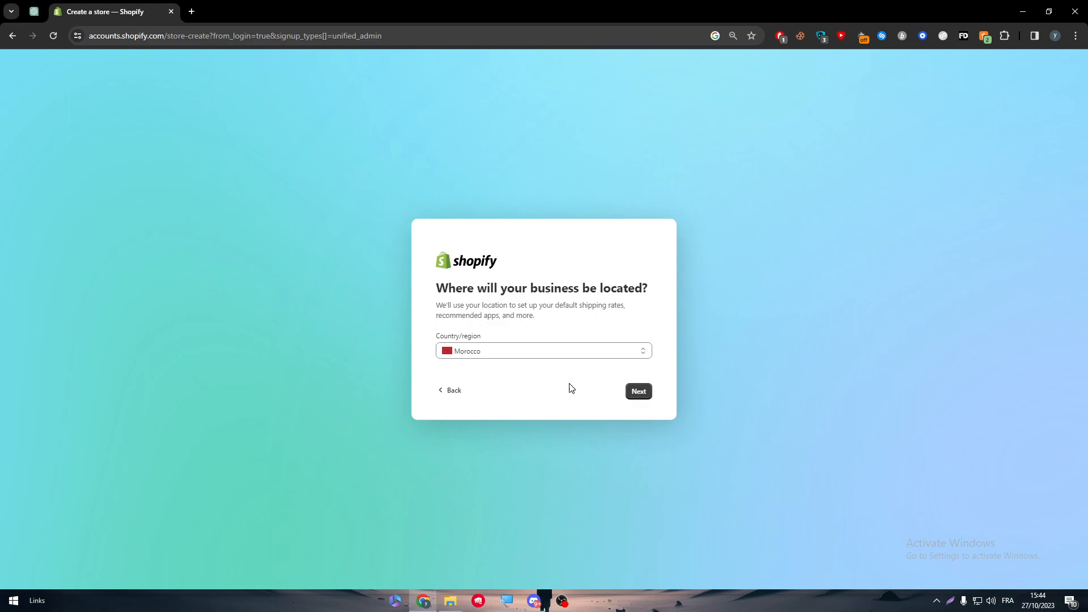
left_click(638, 391)
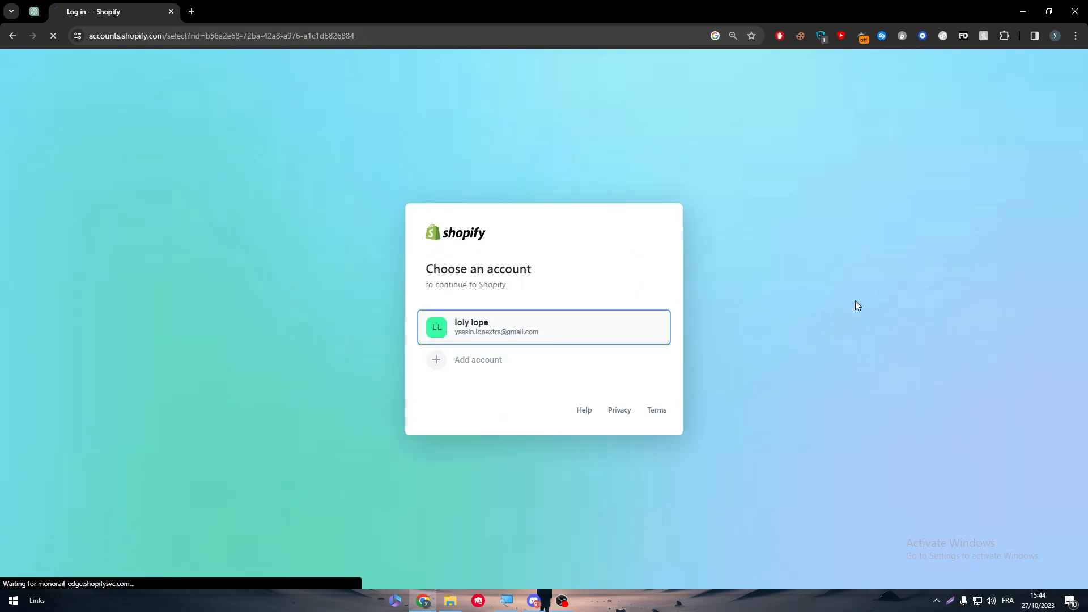
left_click(544, 326)
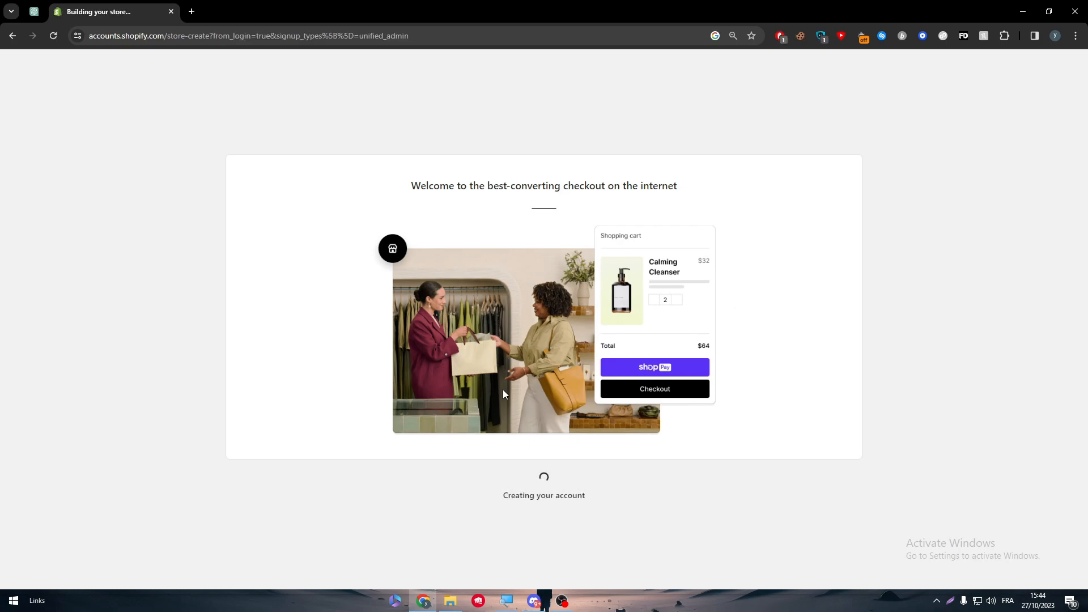
mouse_move(669, 487)
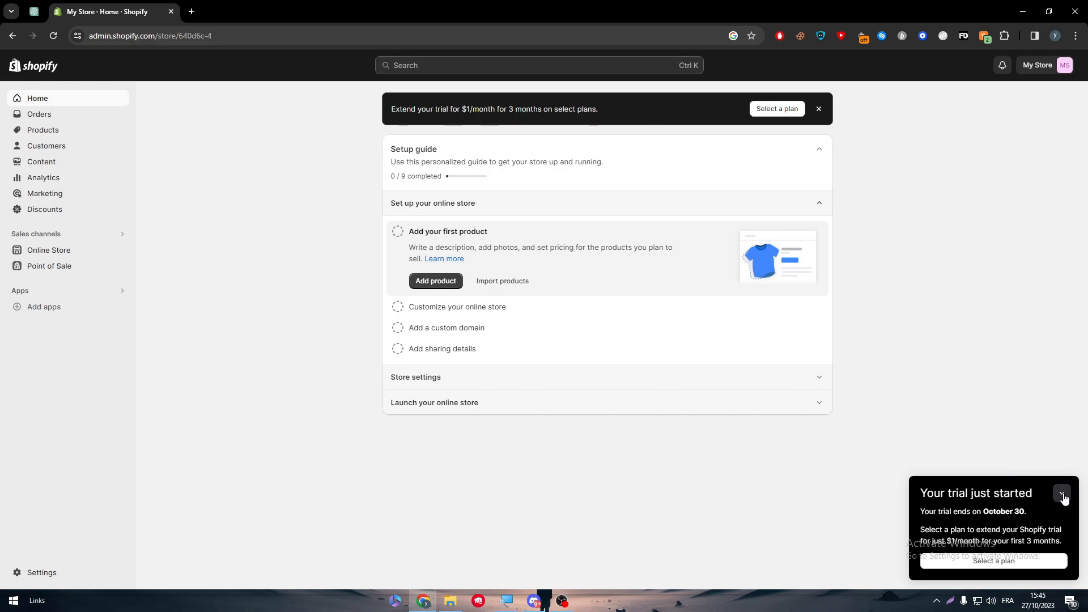
Step: Dismiss the trial popup and follow the Picked for you link to the Shopify App Store
left_click(1061, 492)
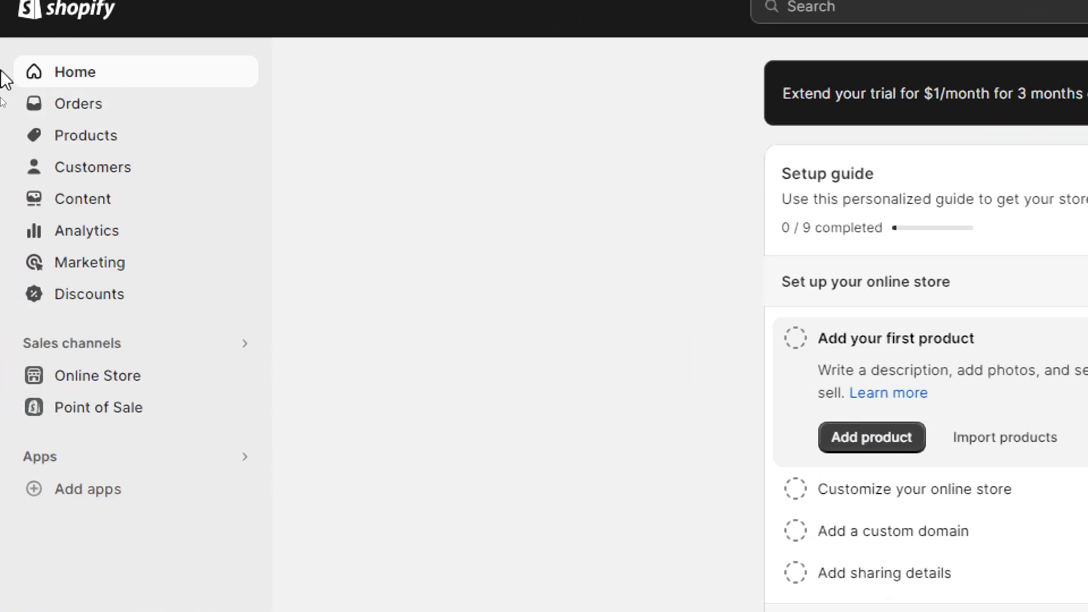
scroll("down", 3)
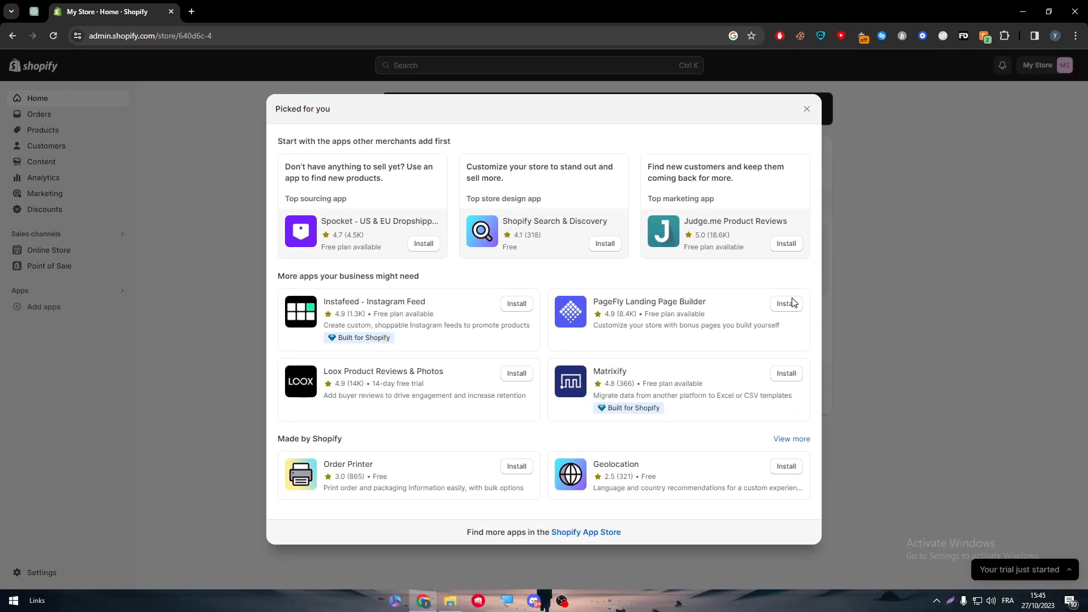
mouse_move(586, 538)
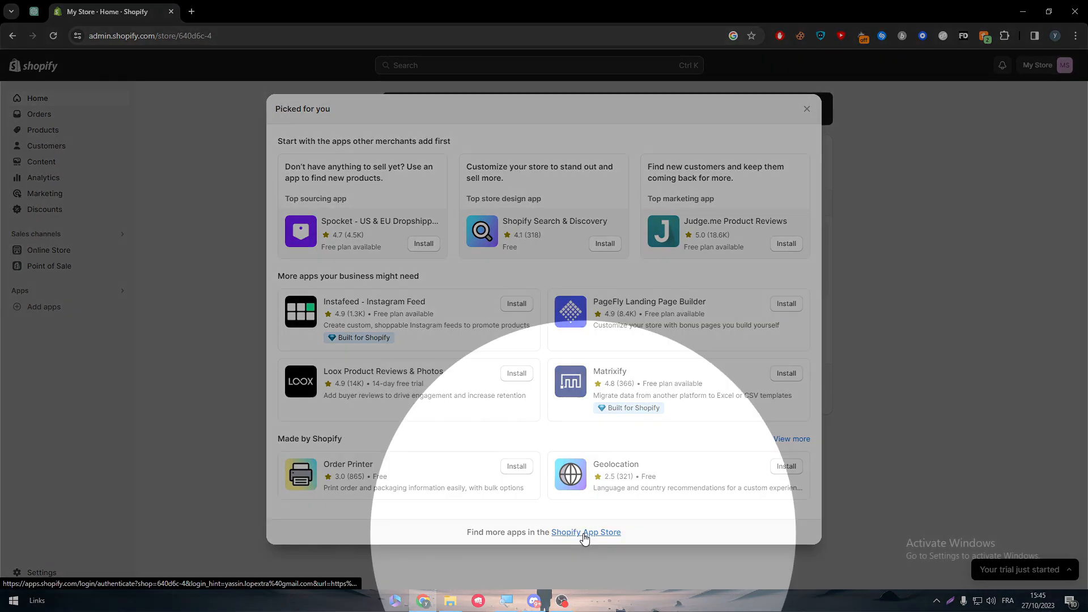
left_click(585, 533)
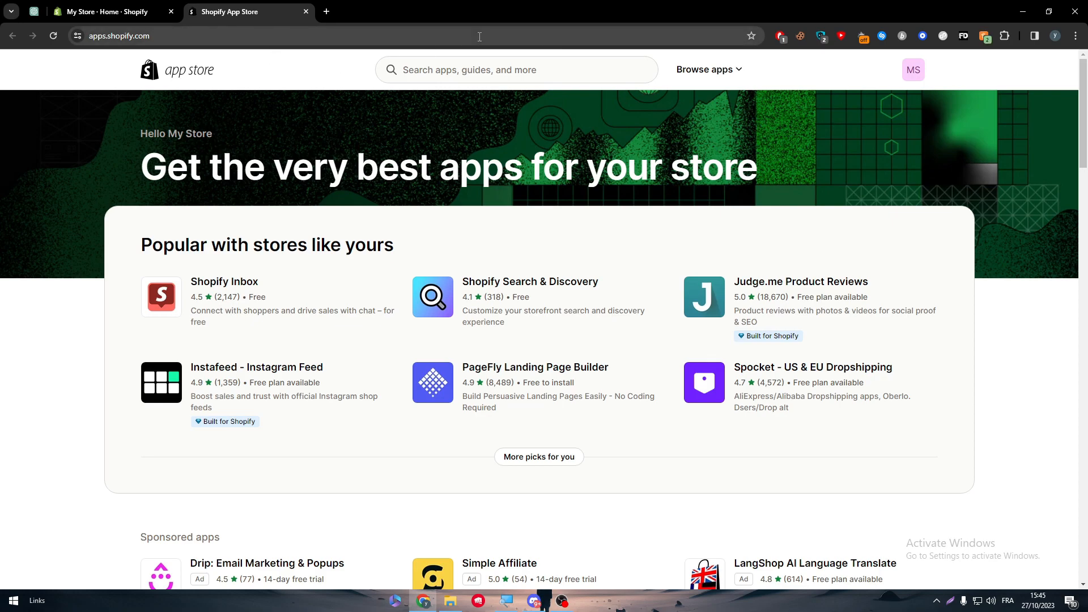
Step: Search the App Store for 'tik tok ads' and view the PixelTok: TikTok Pixel Install listing
left_click(516, 71)
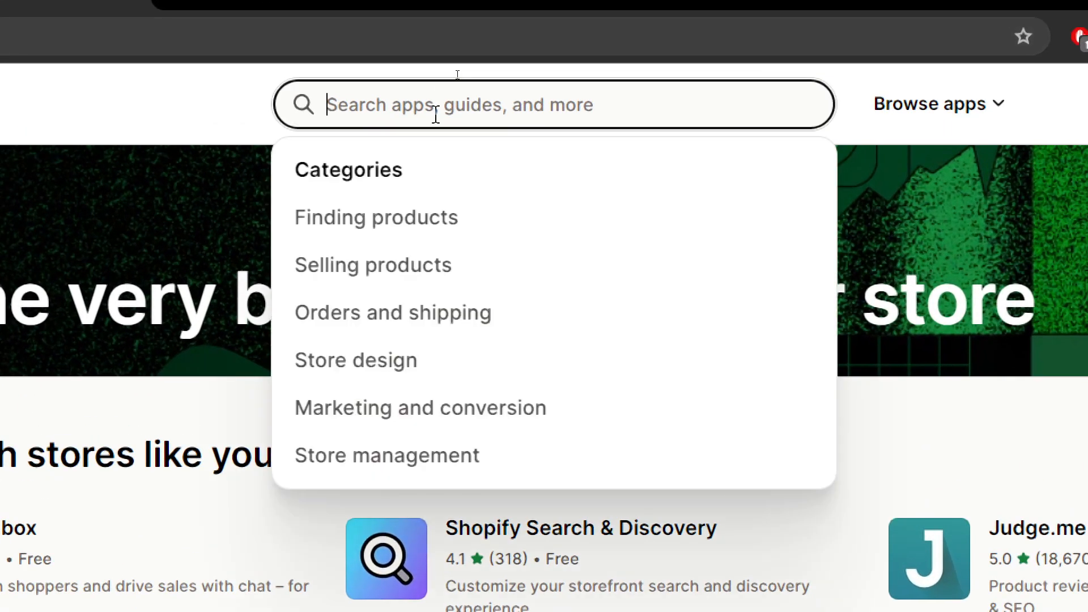
type("tik tok")
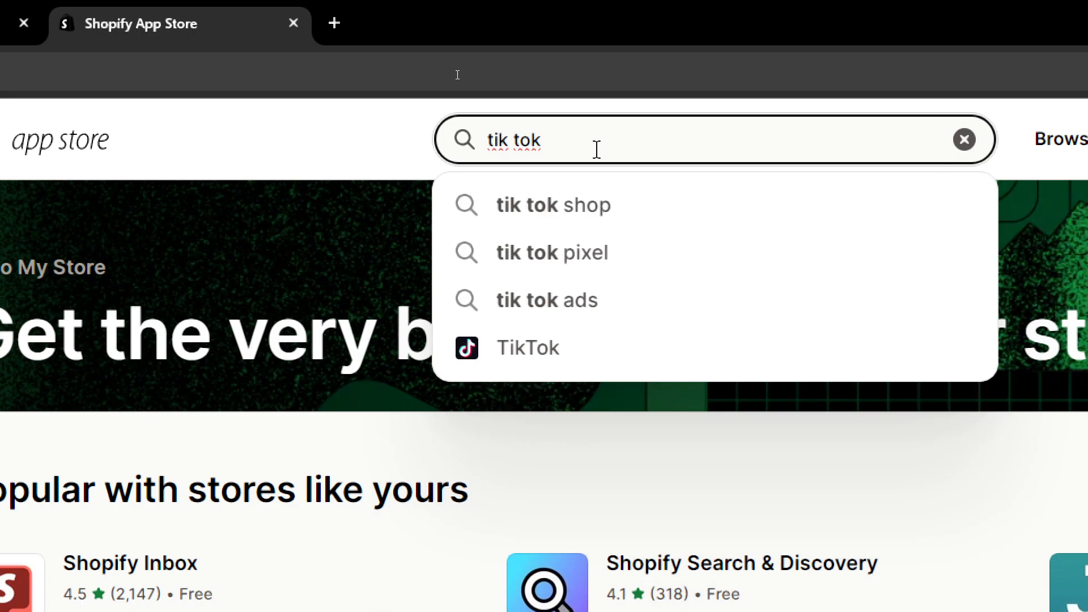
left_click(546, 299)
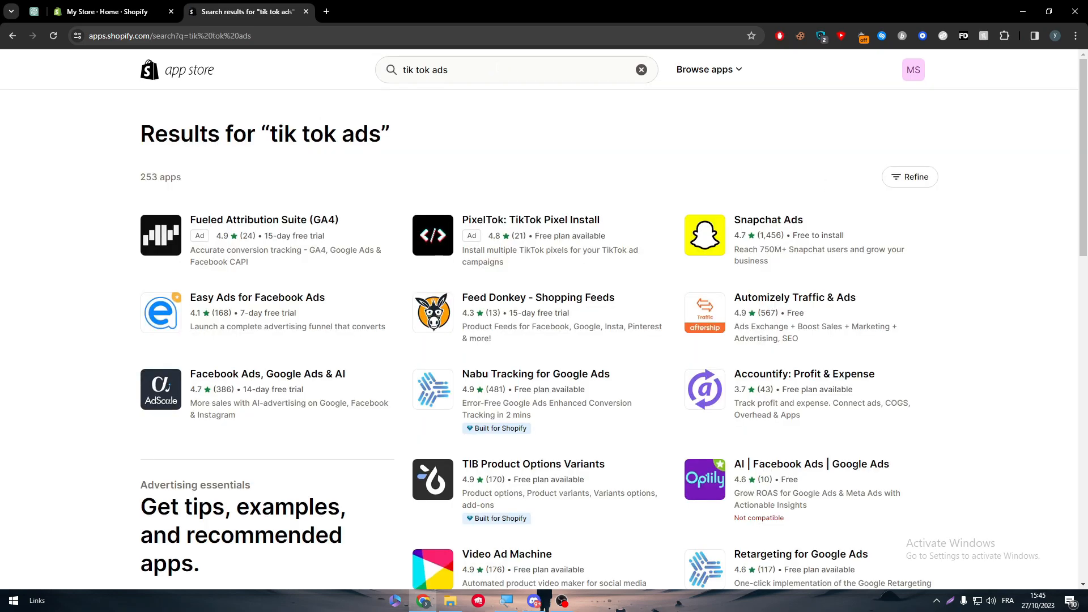
mouse_move(614, 201)
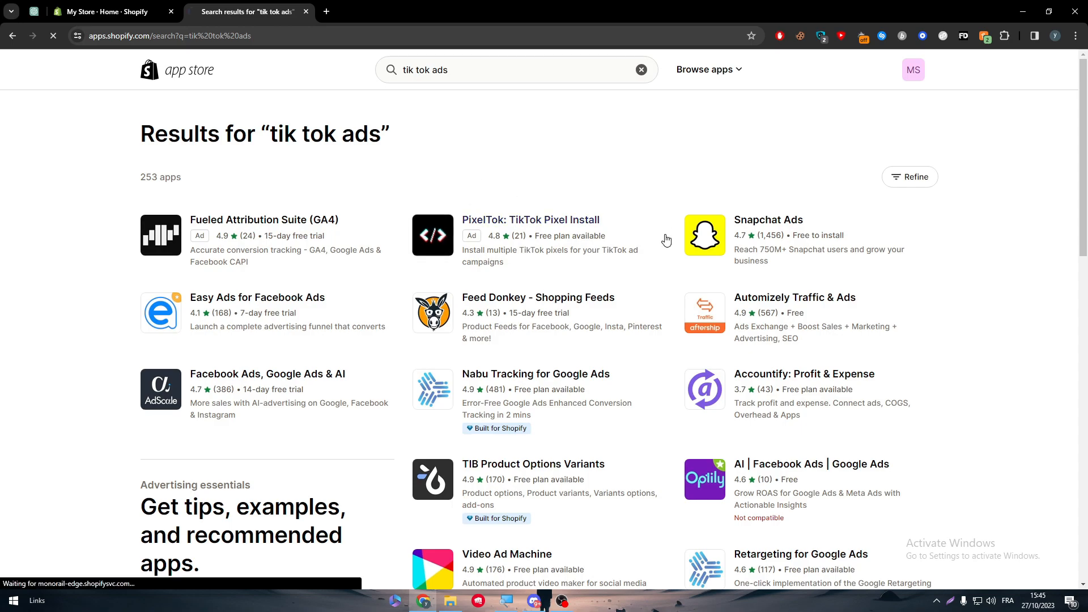
left_click(522, 220)
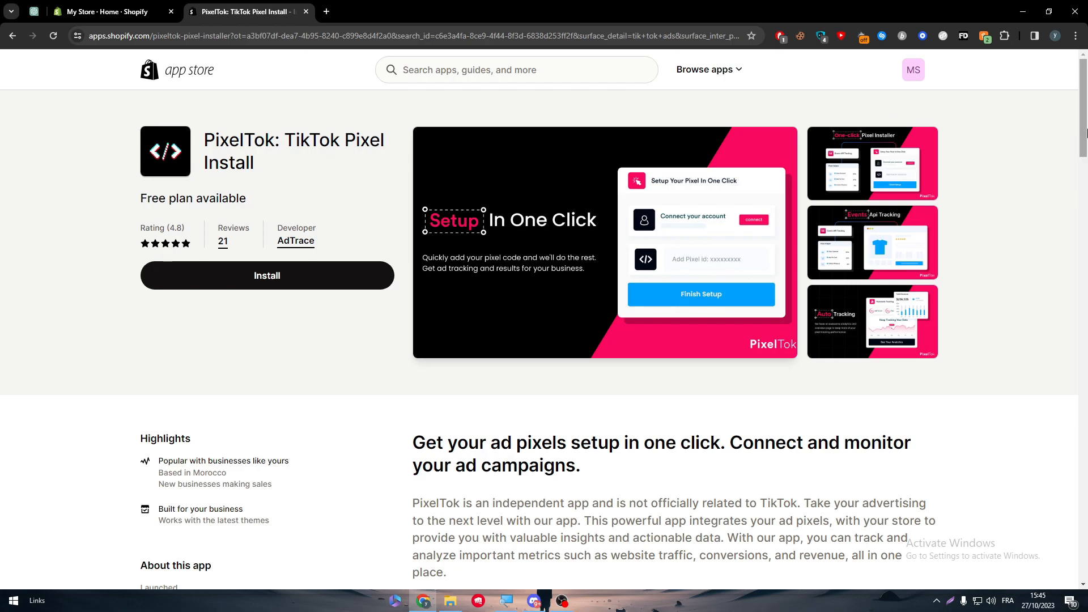
scroll("down", 3)
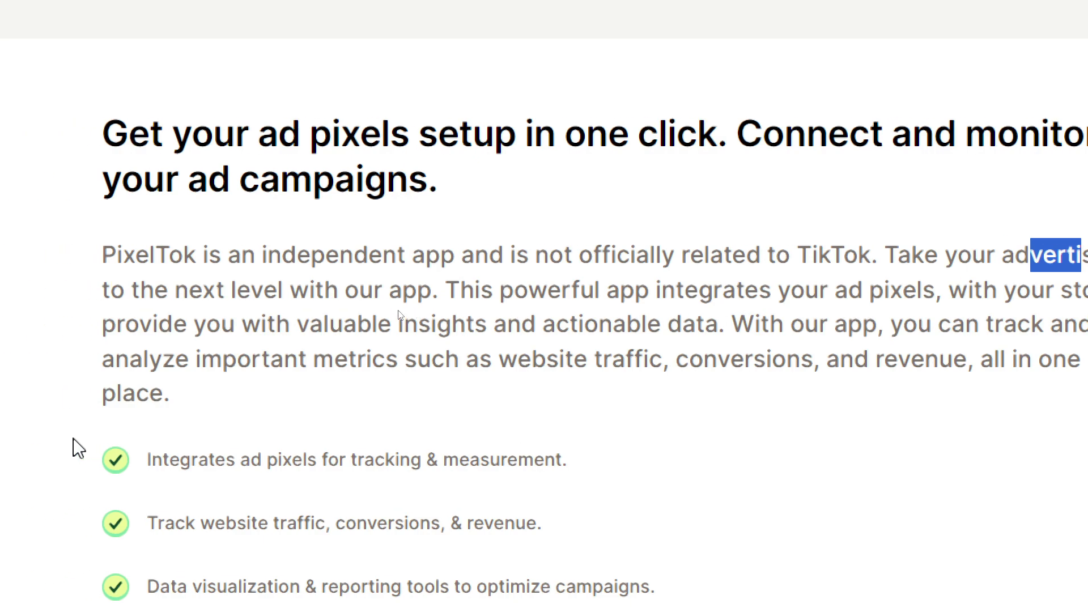
mouse_move(288, 446)
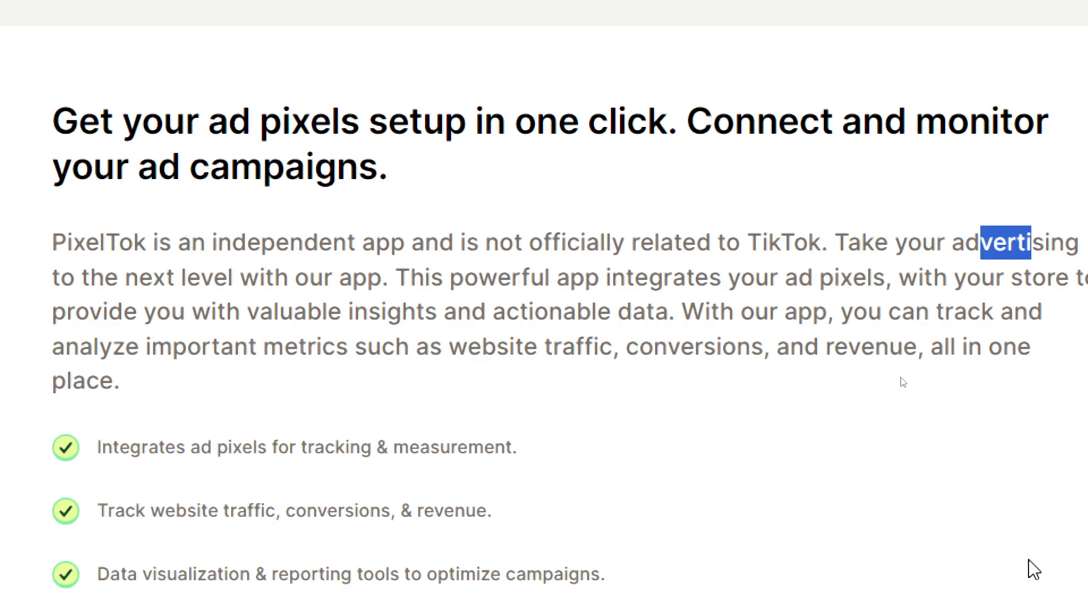
scroll("down", 3)
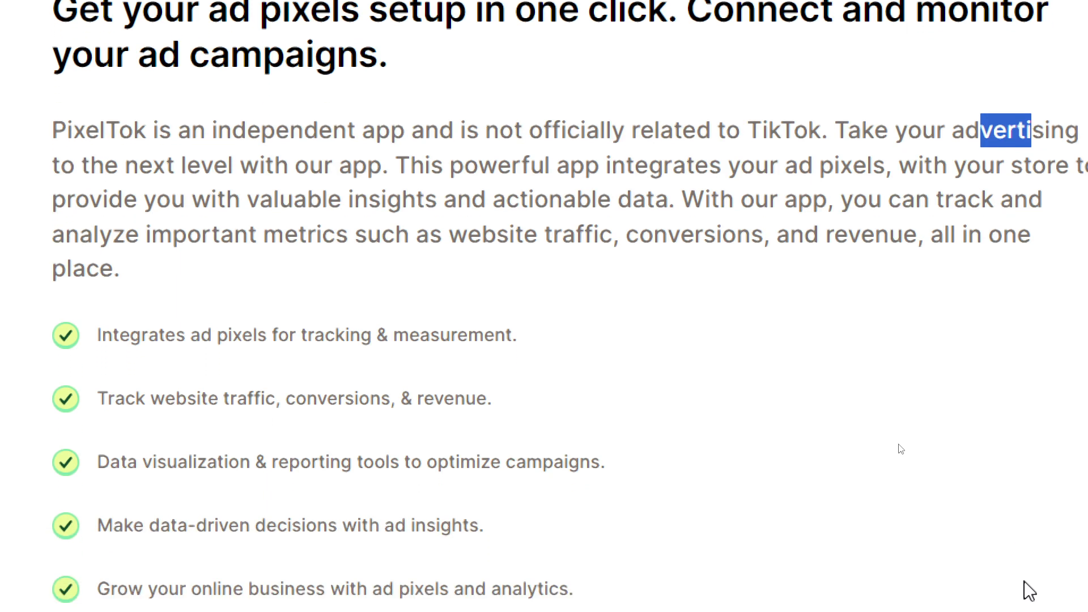
scroll("down", 3)
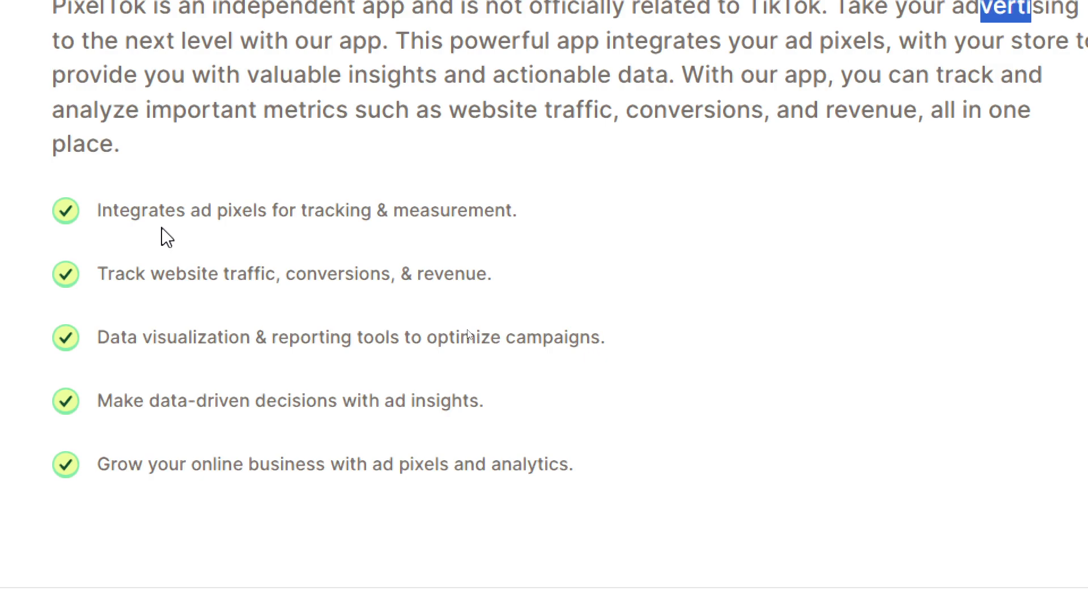
mouse_move(572, 381)
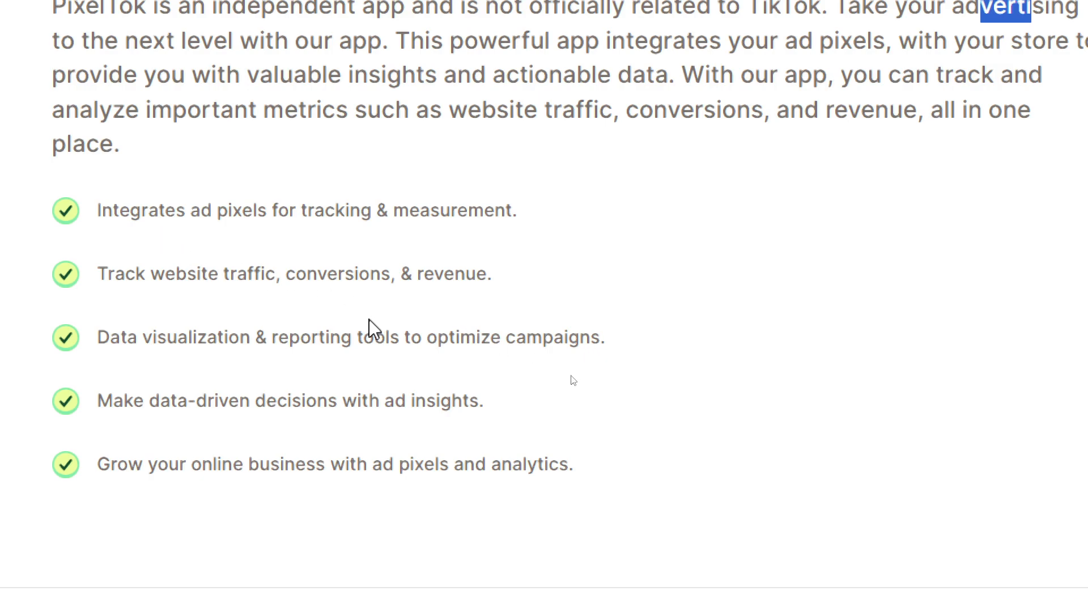
mouse_move(375, 324)
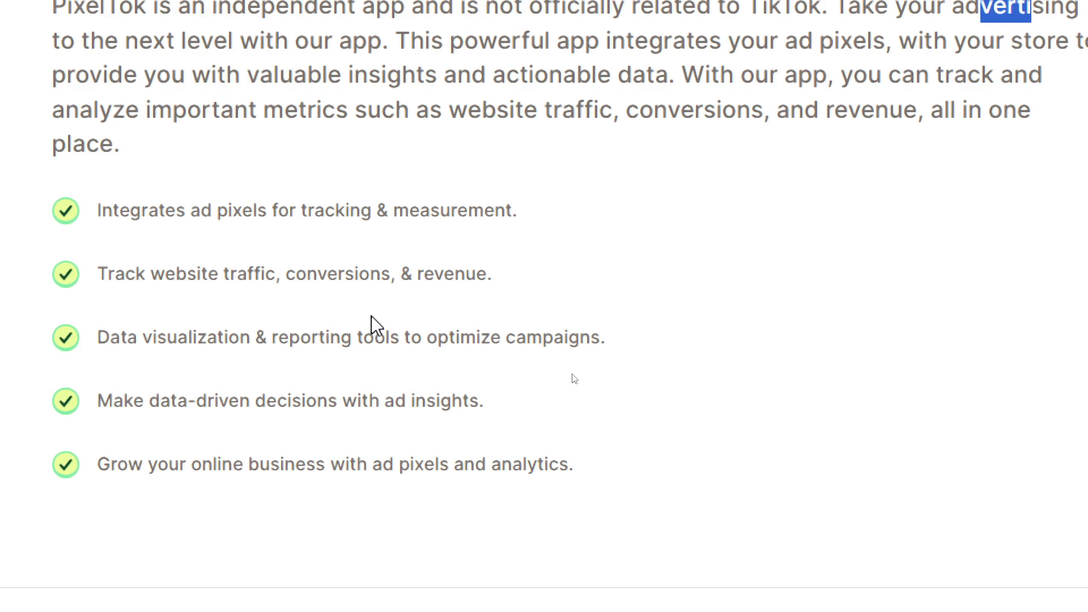
mouse_move(485, 313)
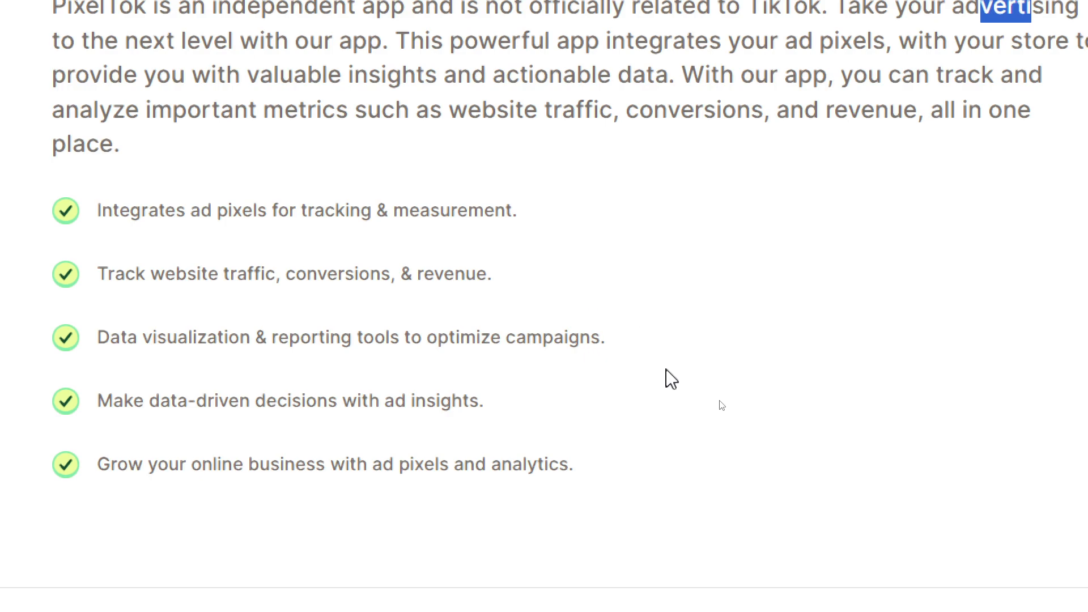
mouse_move(462, 426)
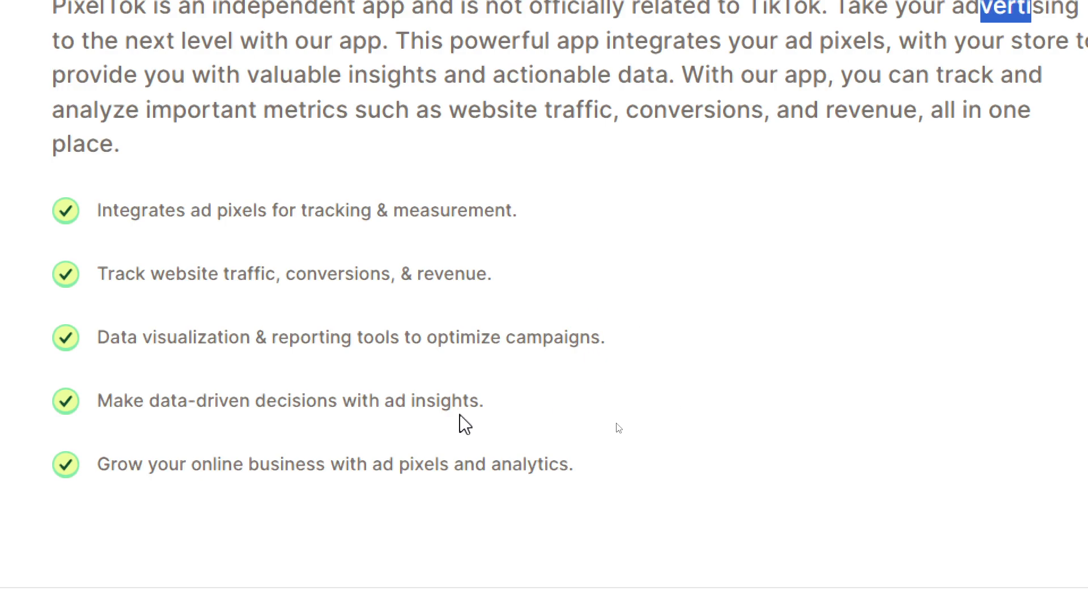
mouse_move(369, 451)
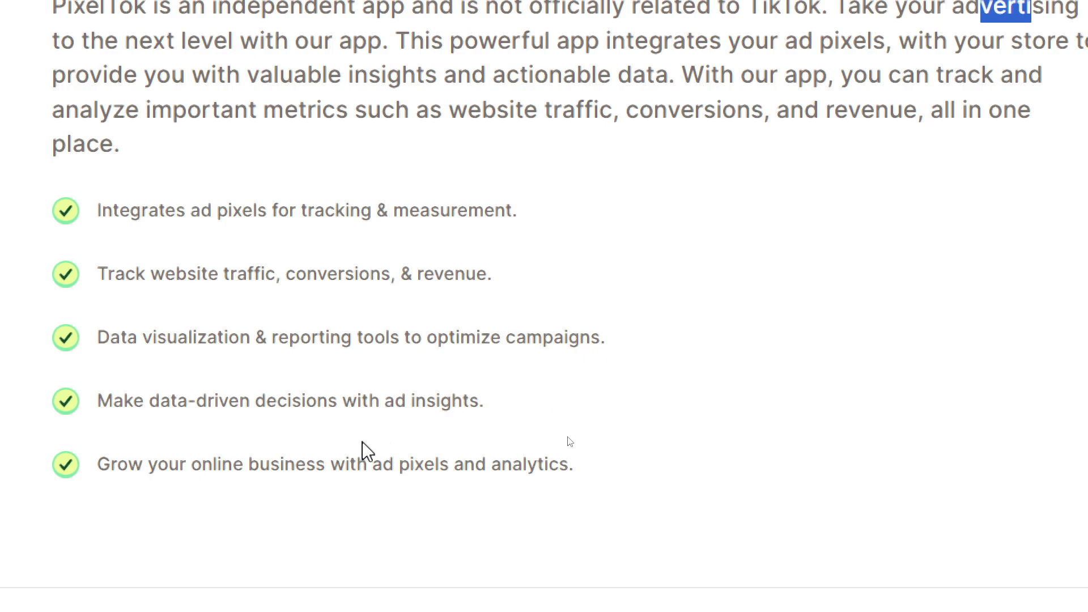
mouse_move(443, 441)
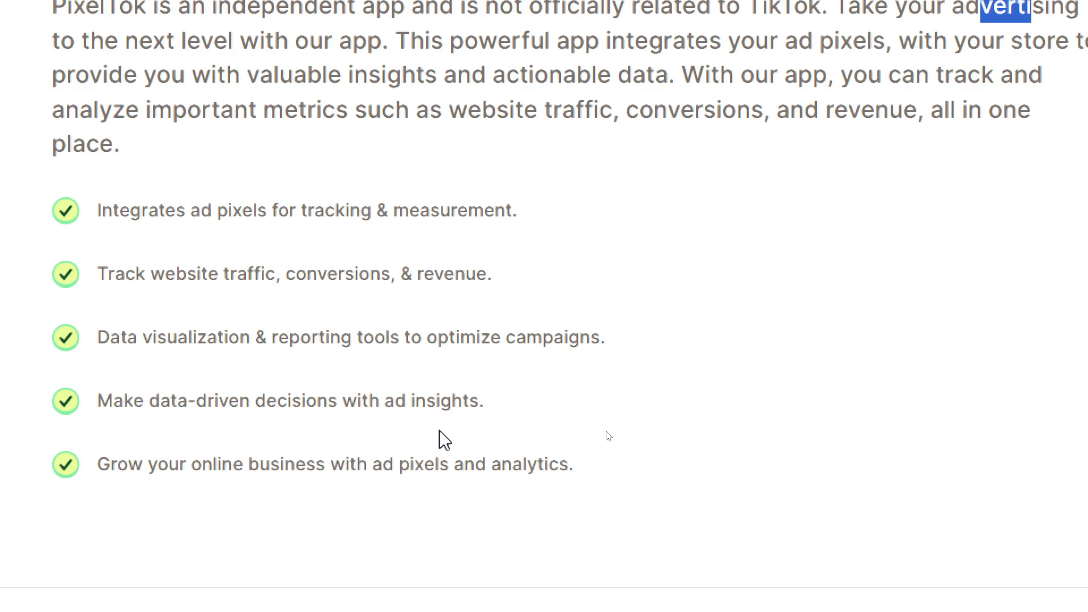
mouse_move(464, 309)
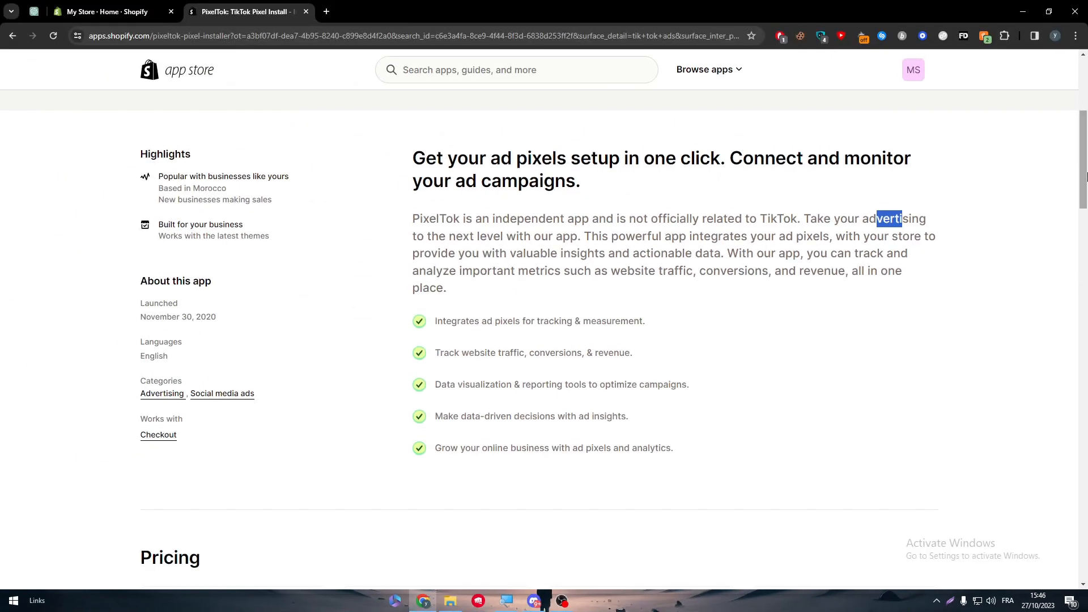
scroll("down", 3)
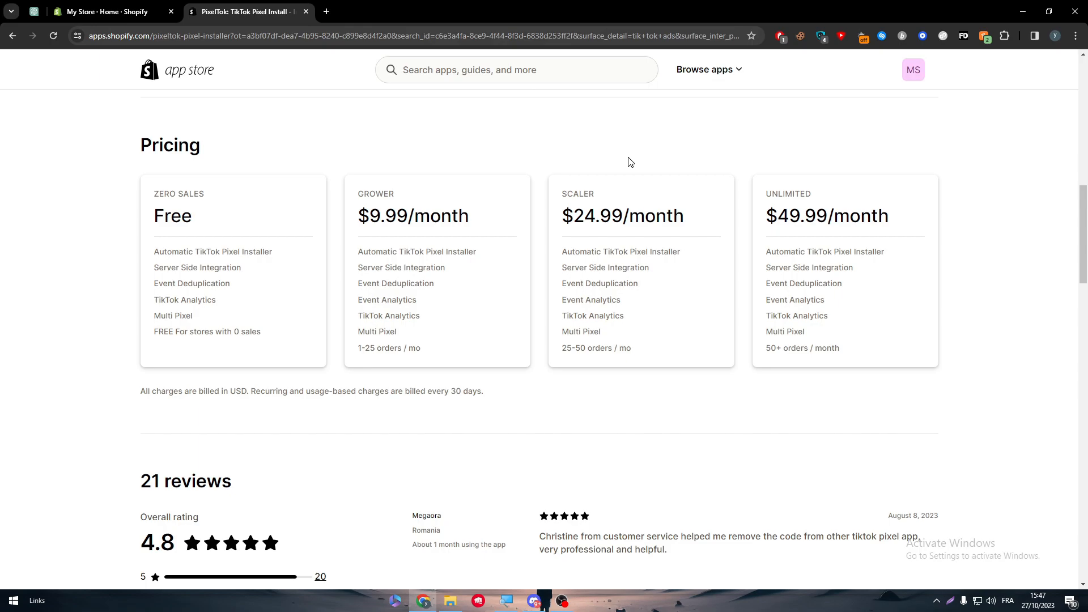
mouse_move(639, 97)
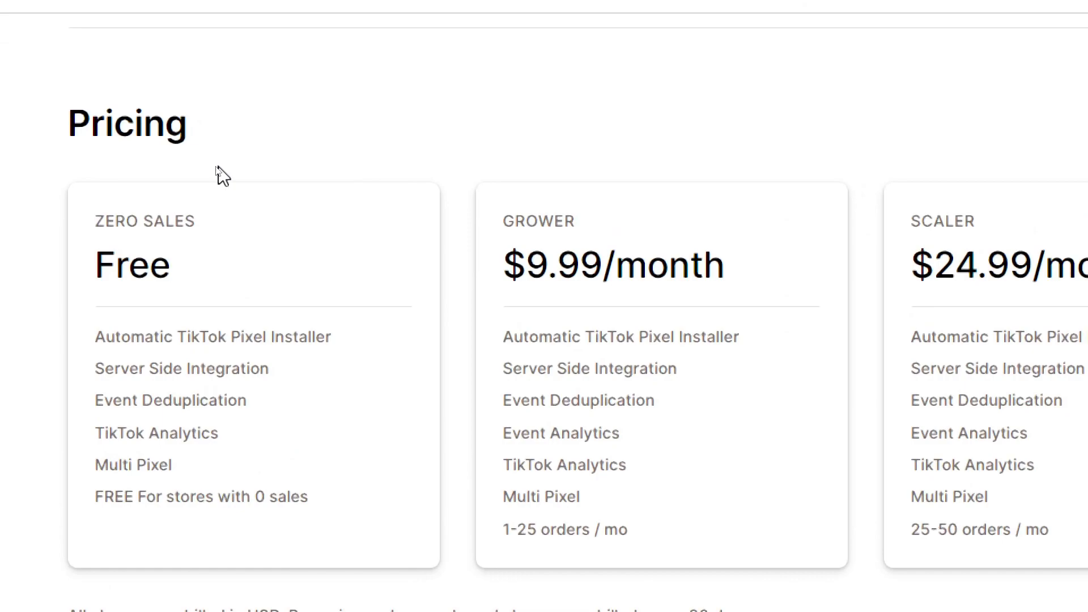
mouse_move(172, 334)
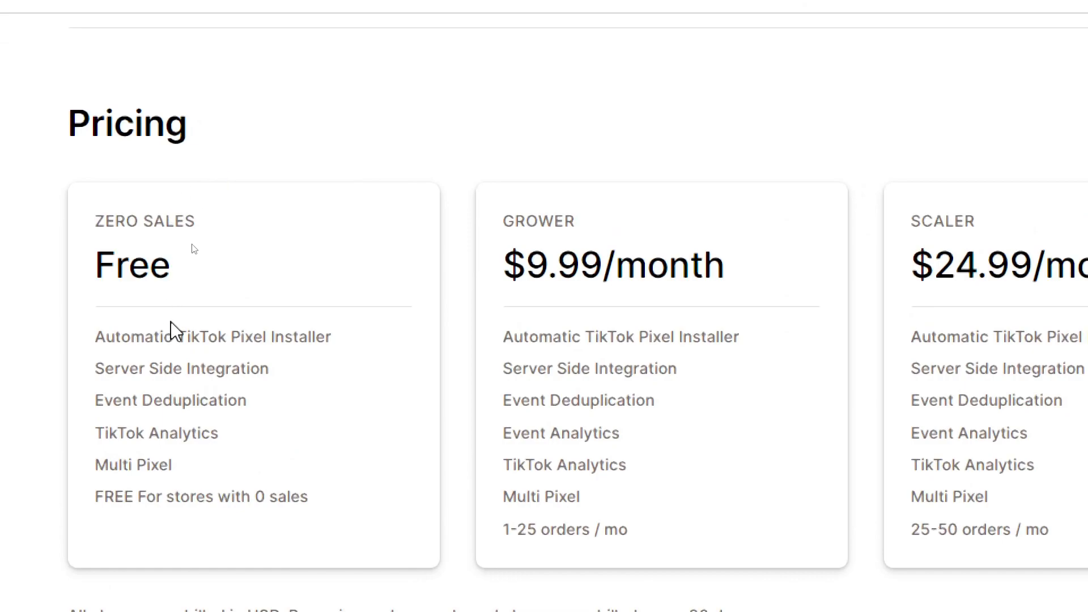
mouse_move(256, 292)
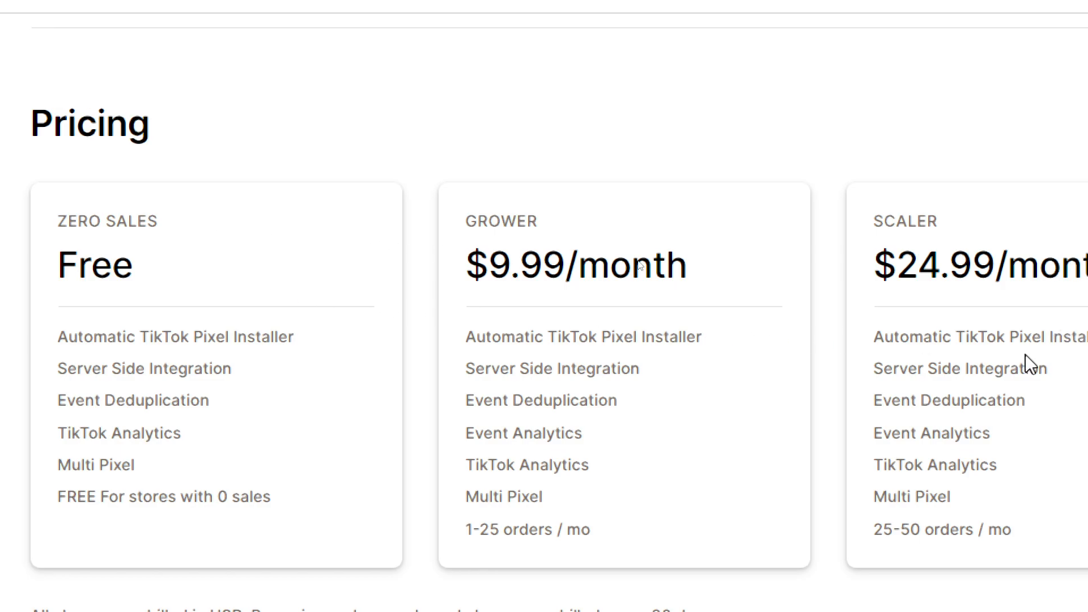
scroll("right", 3)
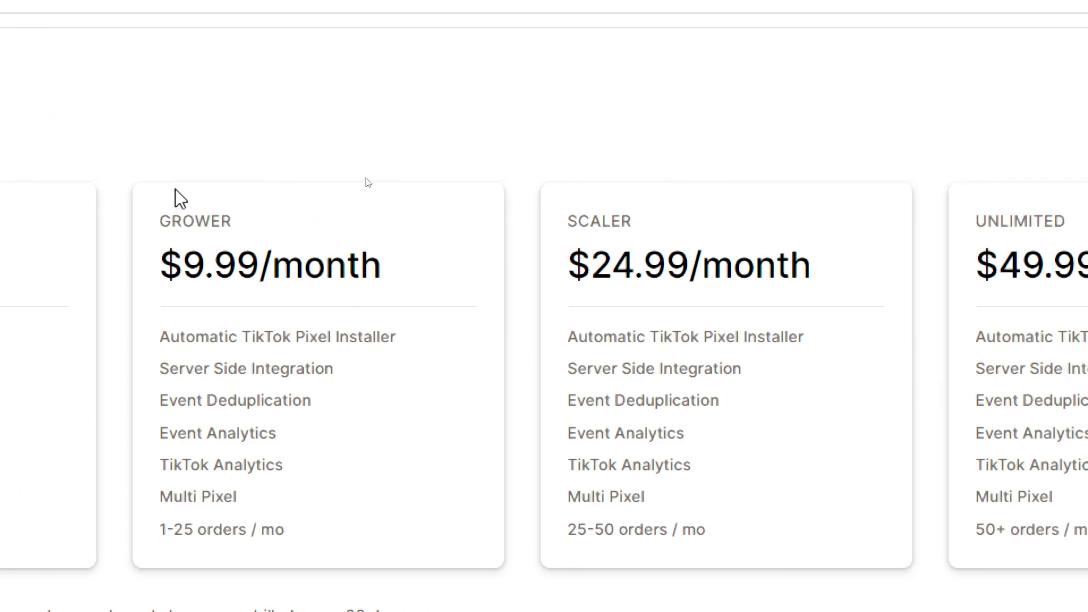
mouse_move(392, 568)
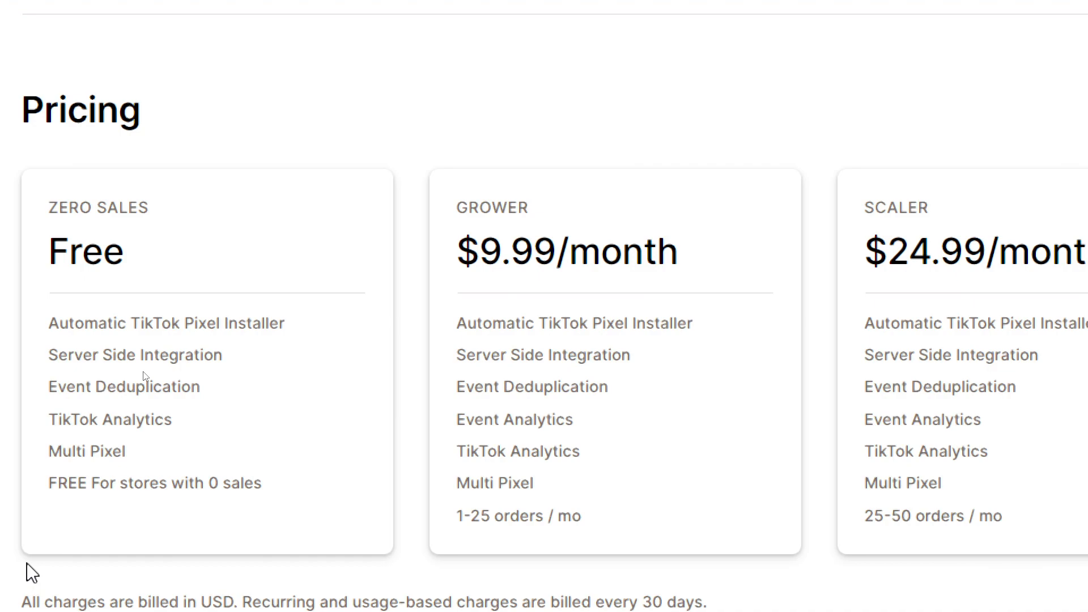
mouse_move(440, 408)
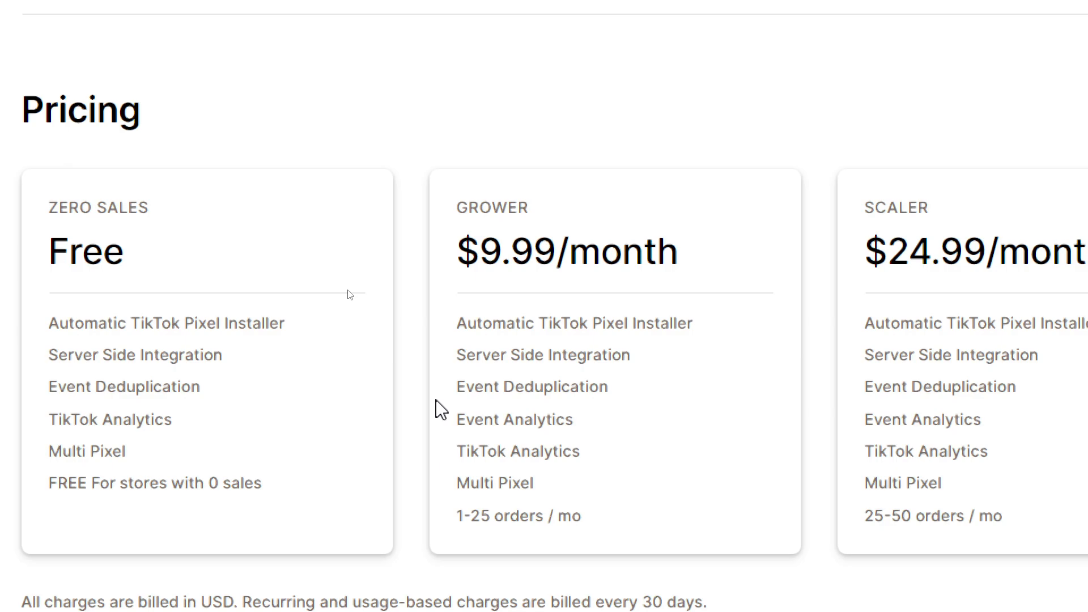
scroll("right", 3)
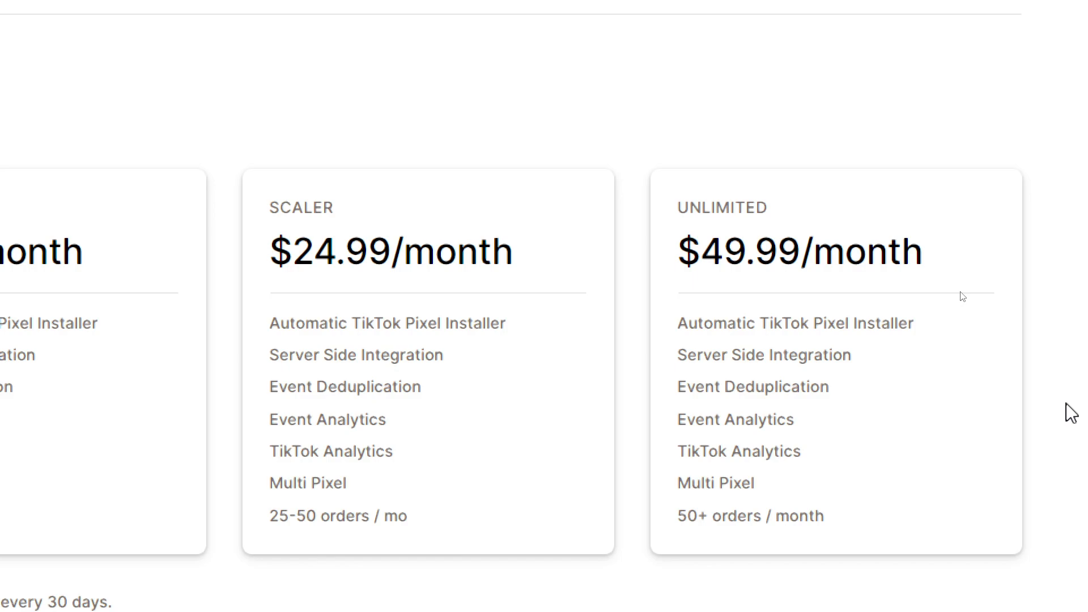
mouse_move(998, 392)
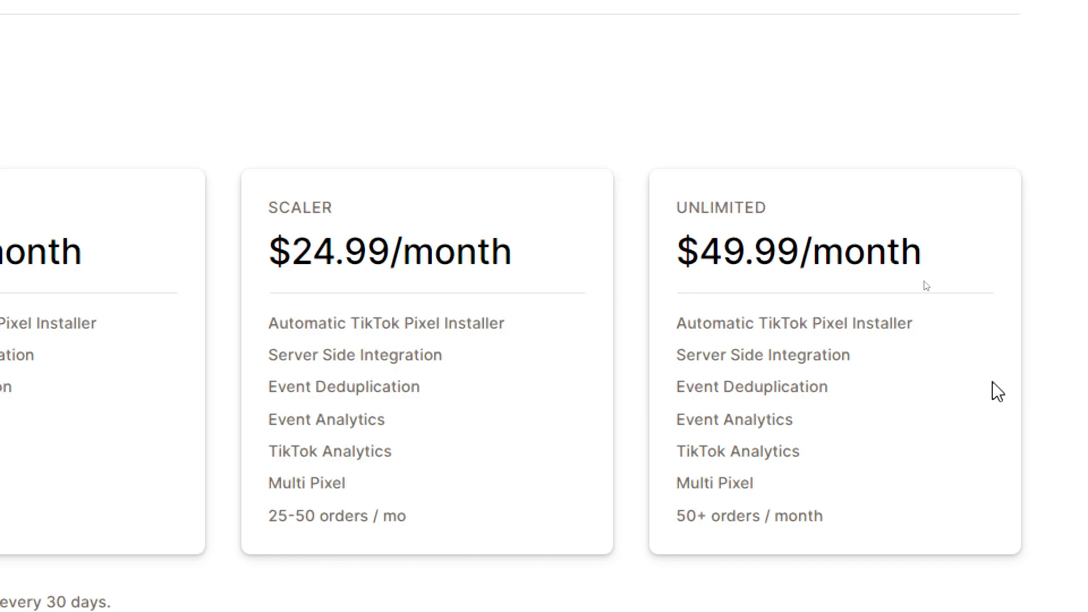
mouse_move(982, 394)
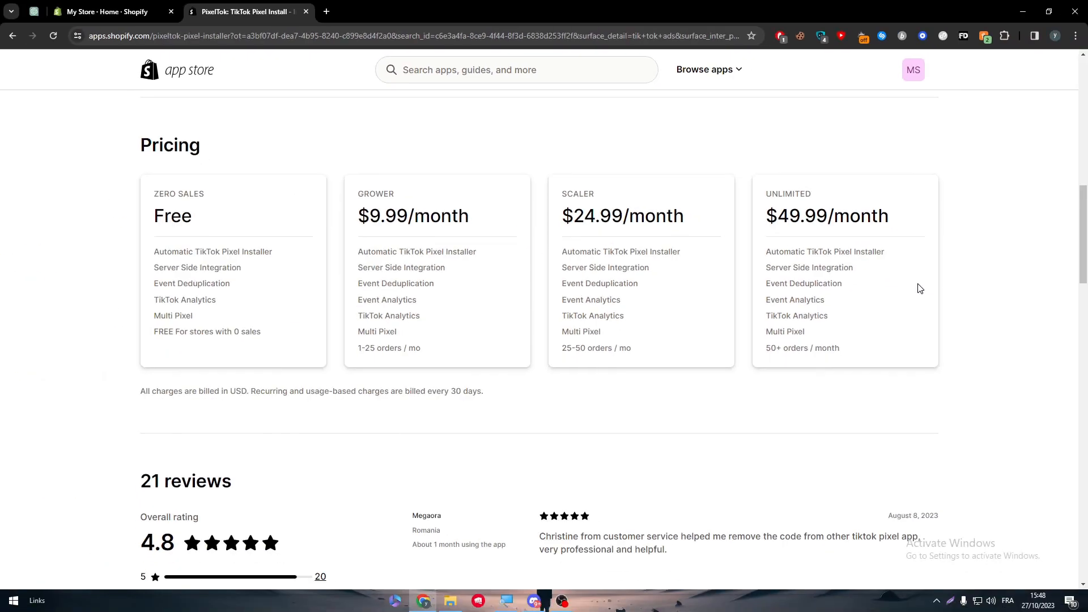
scroll("down", 3)
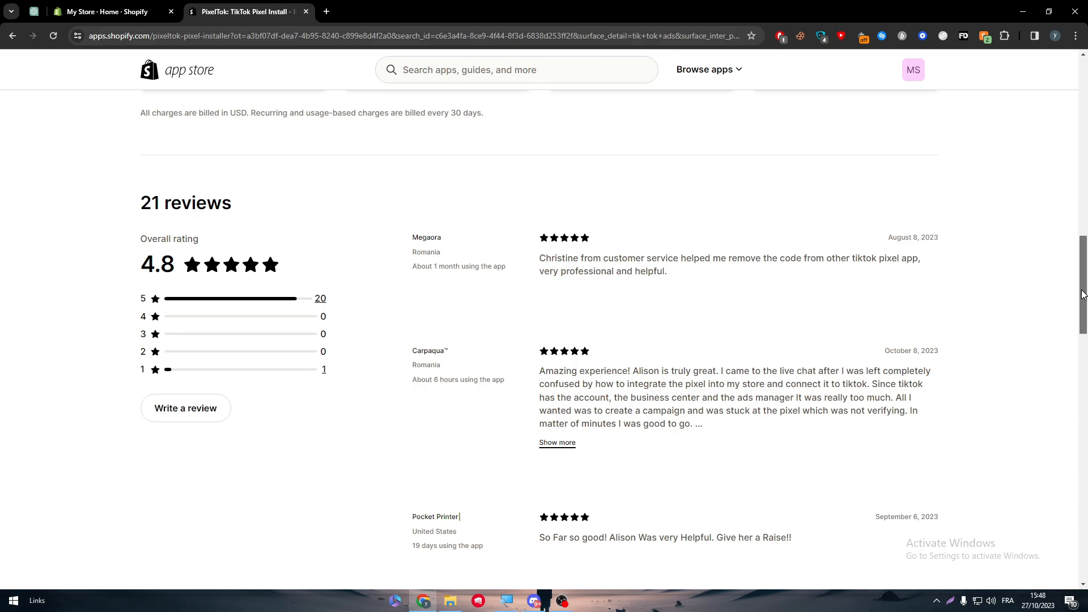
mouse_move(77, 295)
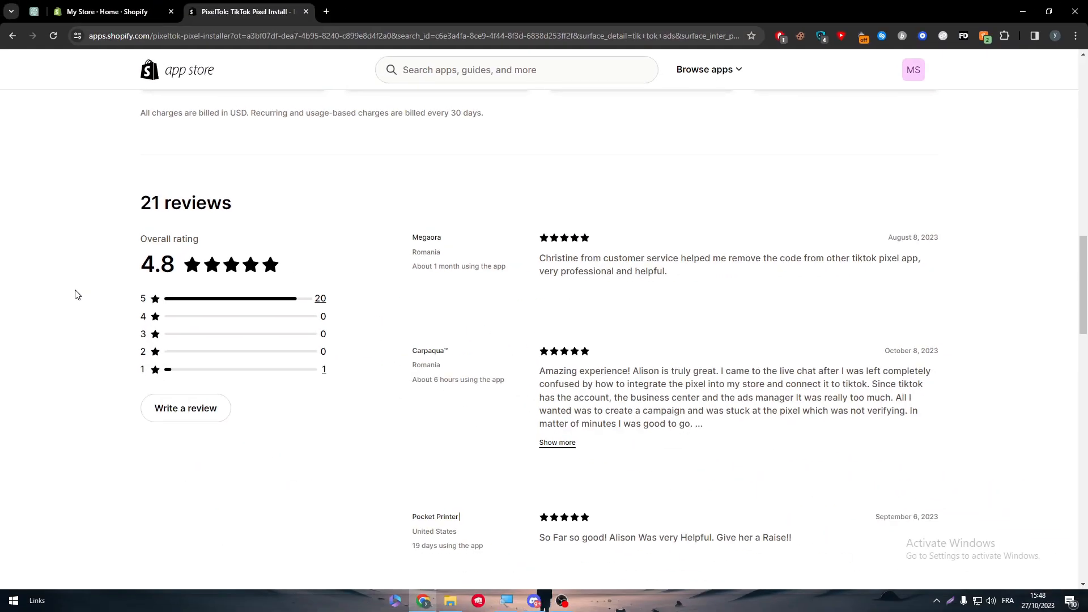
scroll("up", 3)
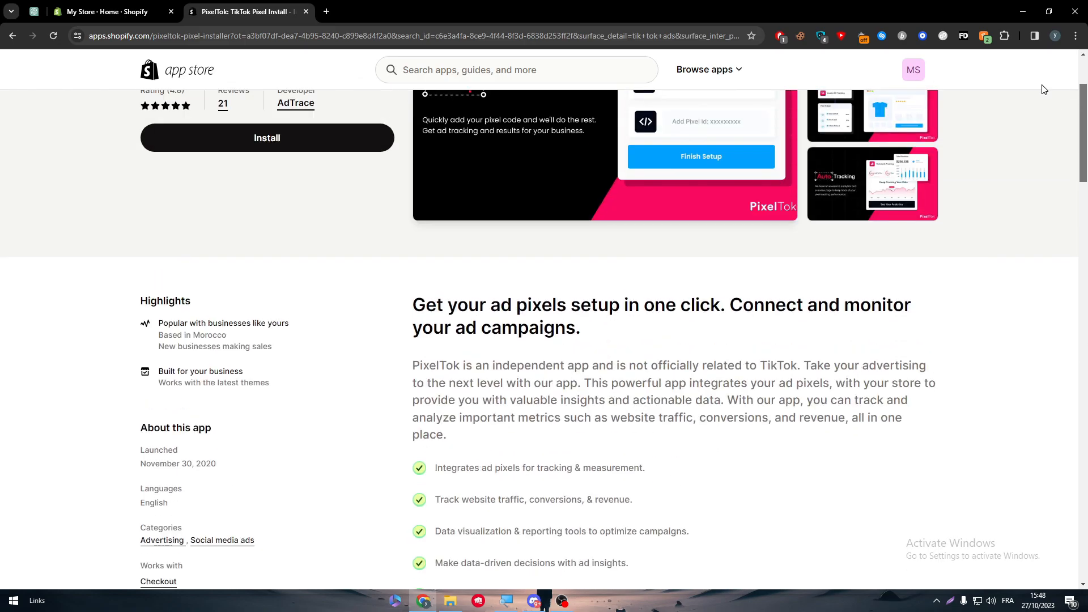
scroll("up", 3)
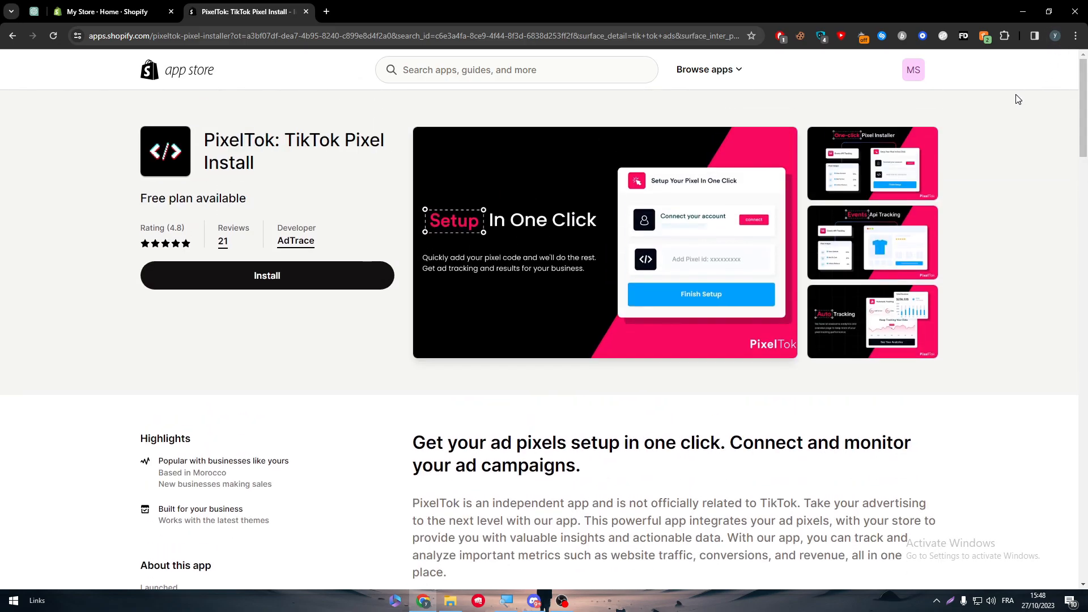
Step: Install PixelTok: Multi Pixel Install on My Store, granting its permissions, reaching Approve subscription
left_click(268, 276)
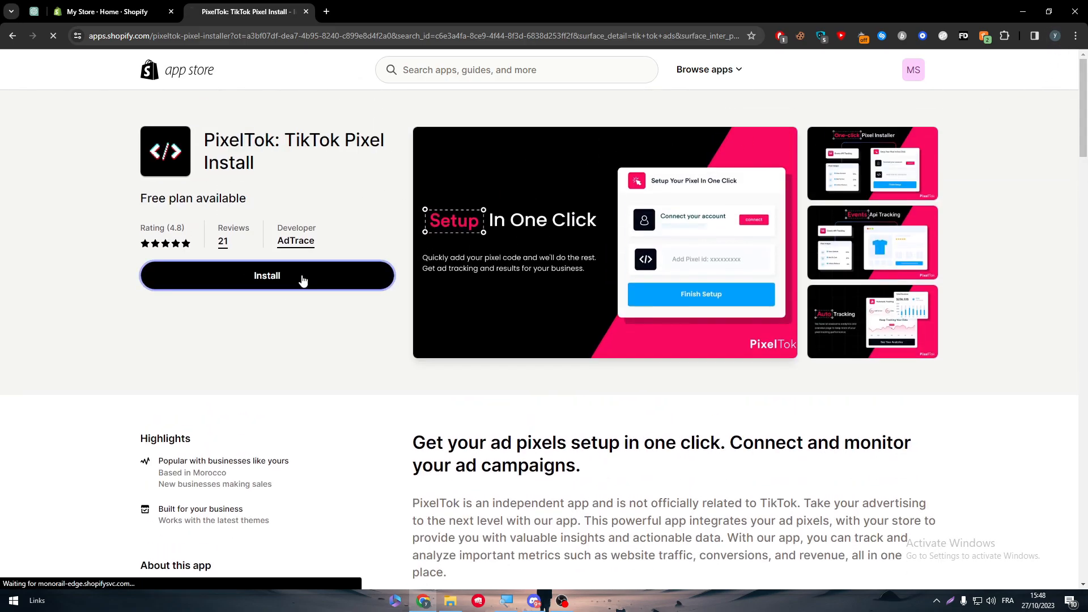
left_click(268, 275)
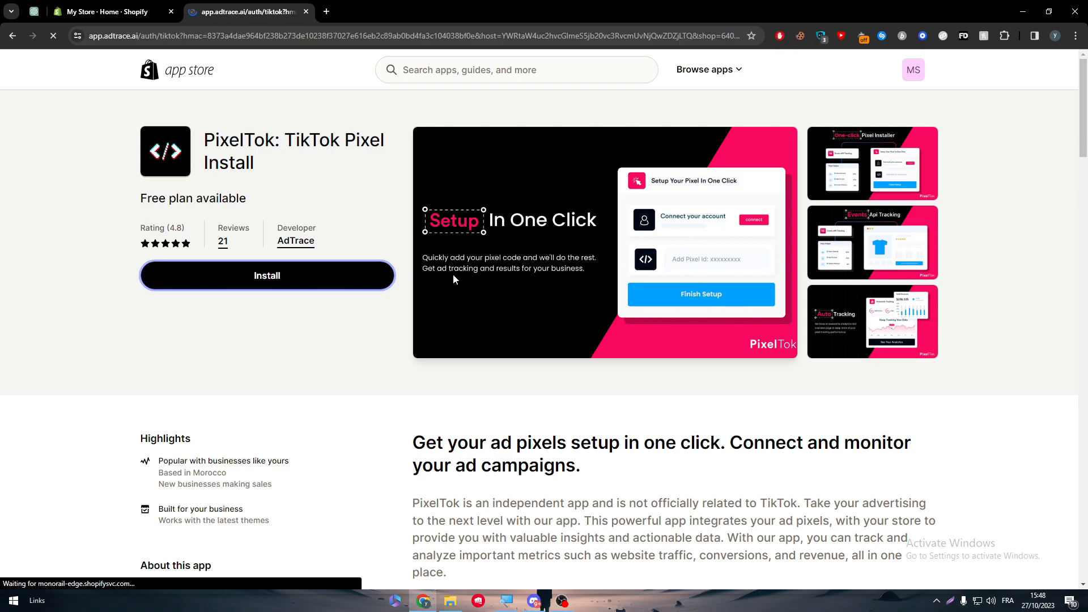
left_click(267, 275)
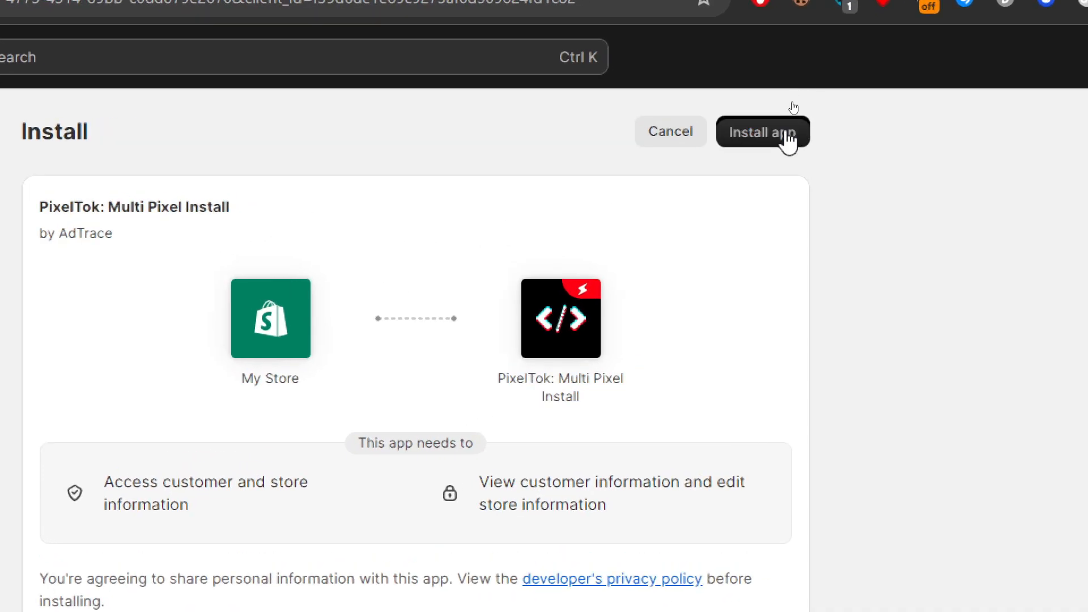
left_click(763, 132)
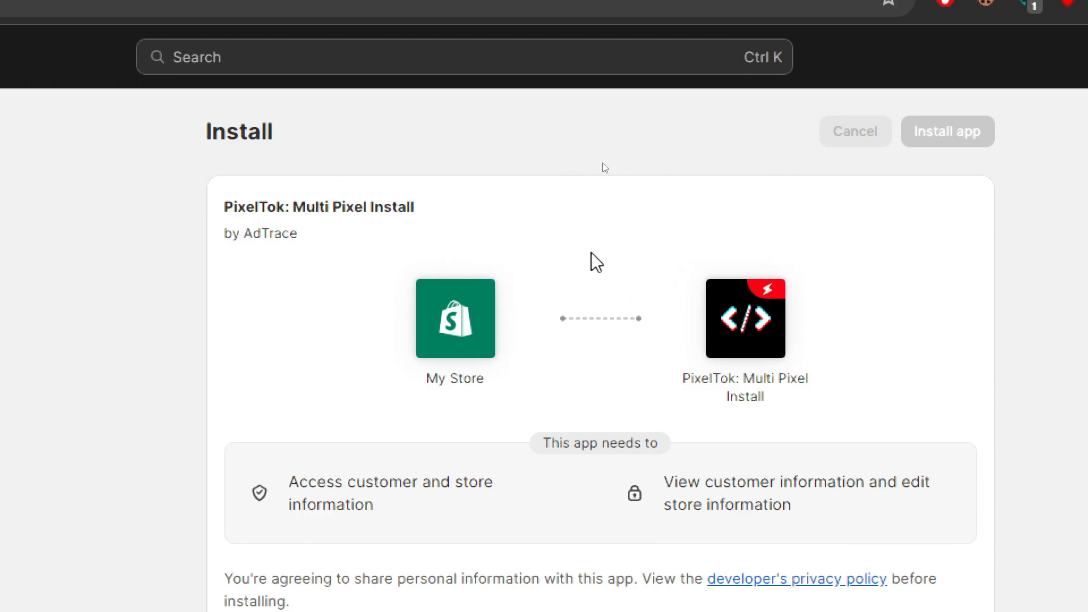
left_click(947, 131)
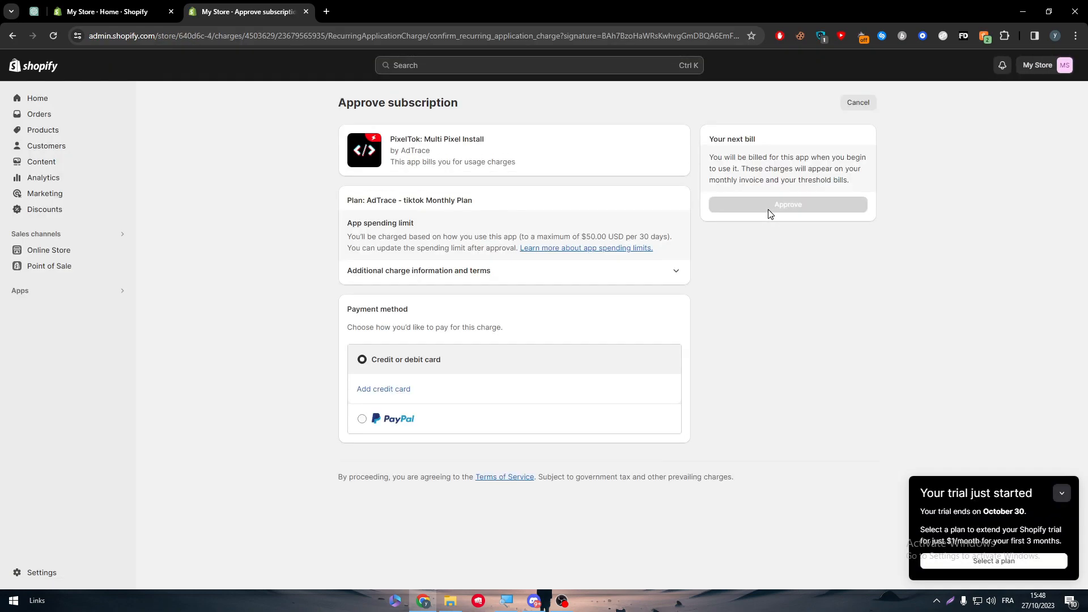
mouse_move(643, 184)
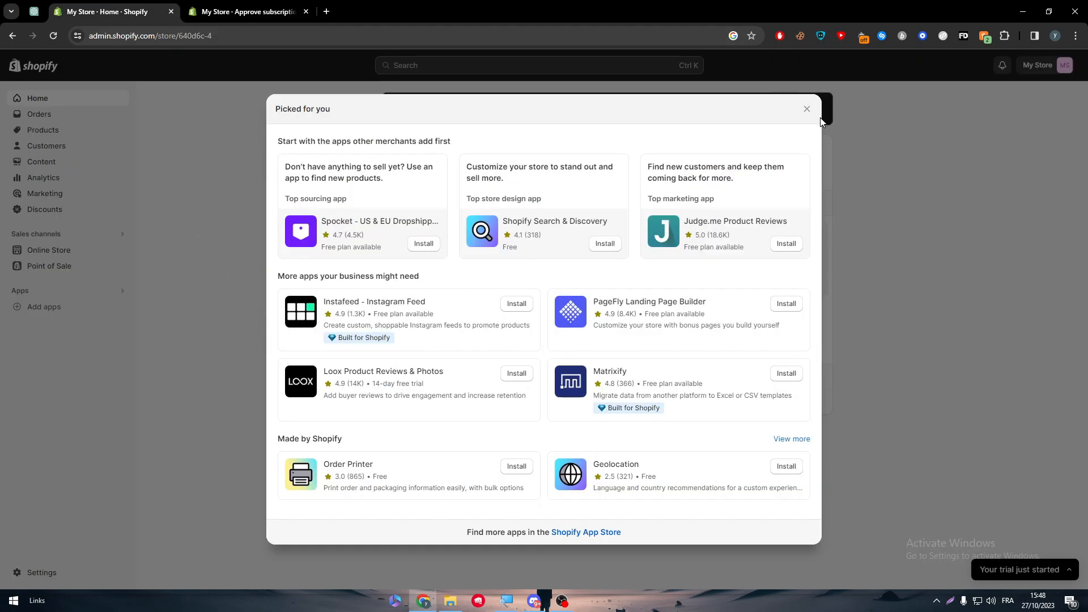
Step: Close the Picked for you dialog and go to Add apps from the admin sidebar
left_click(807, 109)
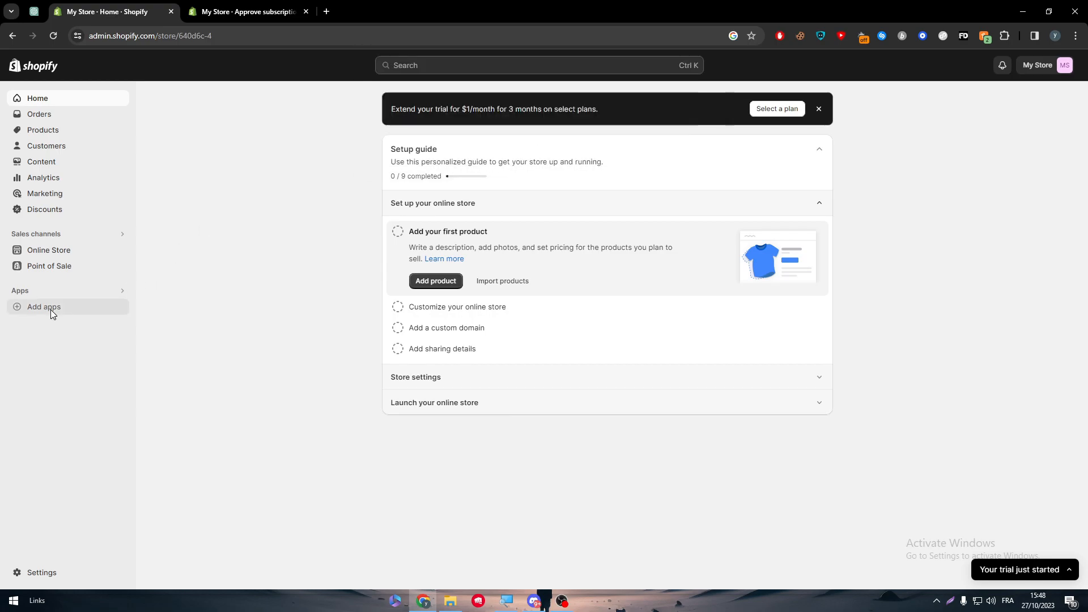
left_click(43, 306)
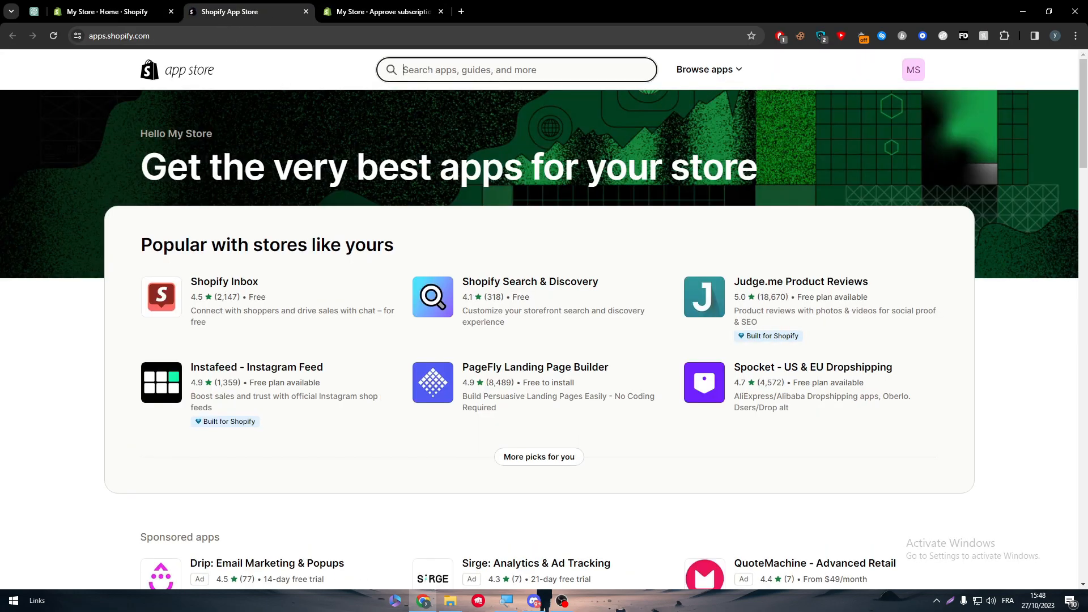
Step: Search 'pixel tiktok', review PixelTok's pricing plans, and return to the Approve subscription tab
type("pixel tik")
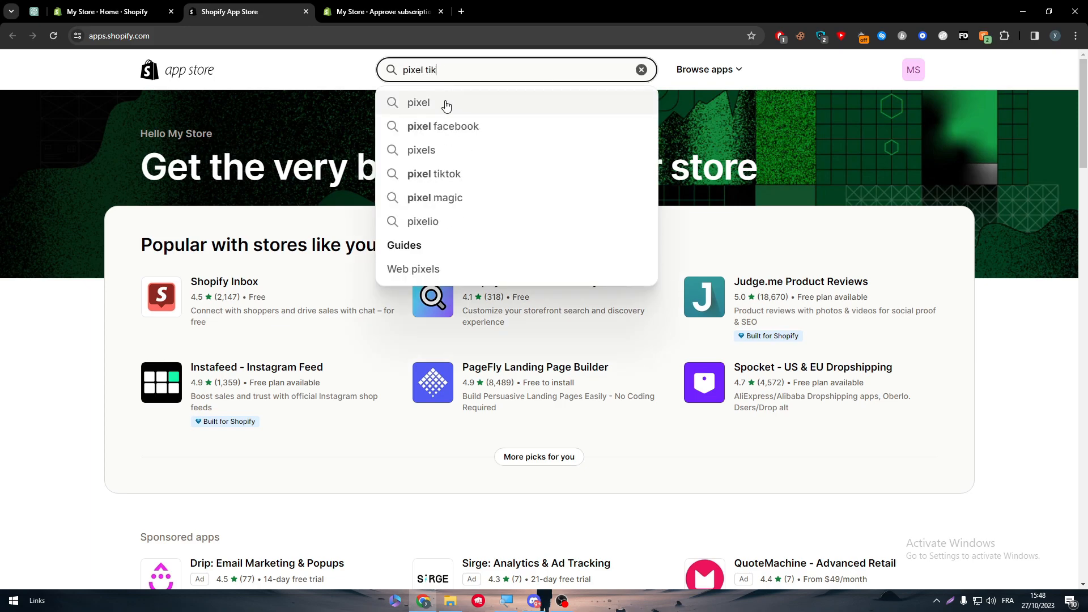
left_click(433, 175)
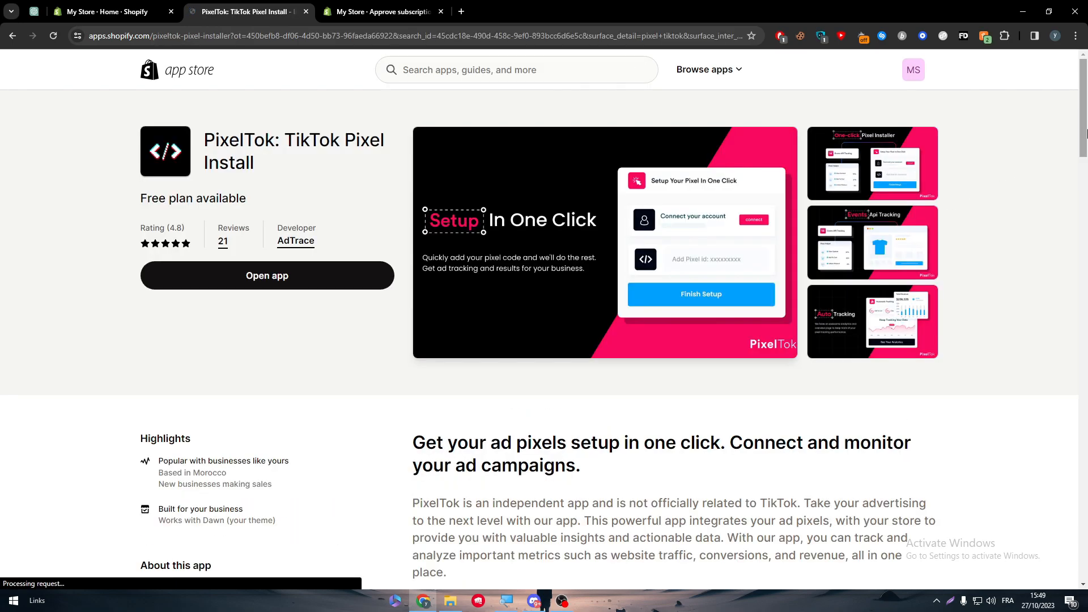
scroll("down", 3)
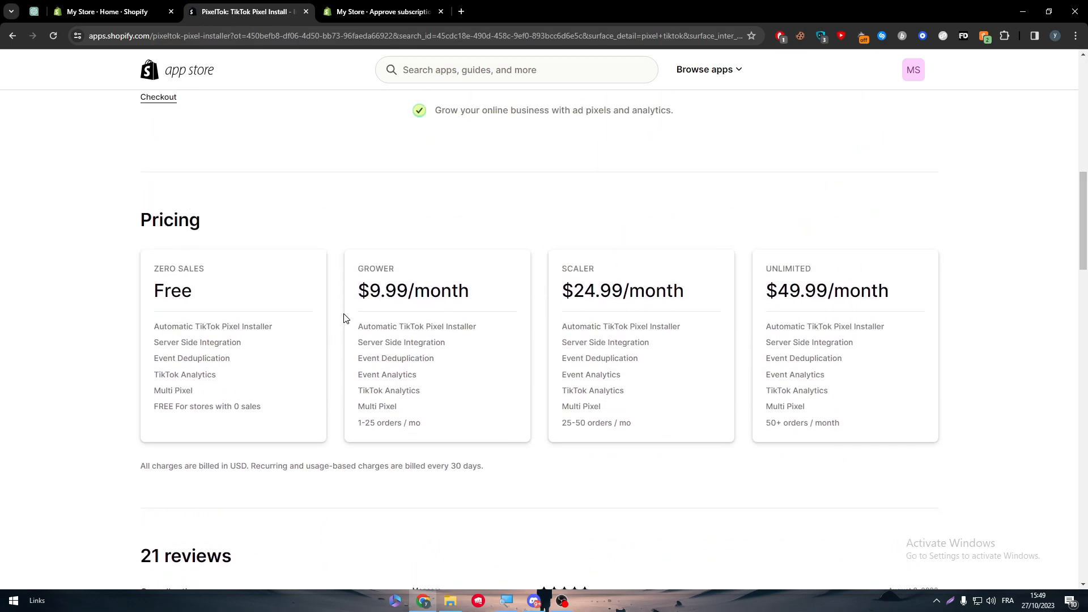
mouse_move(367, 448)
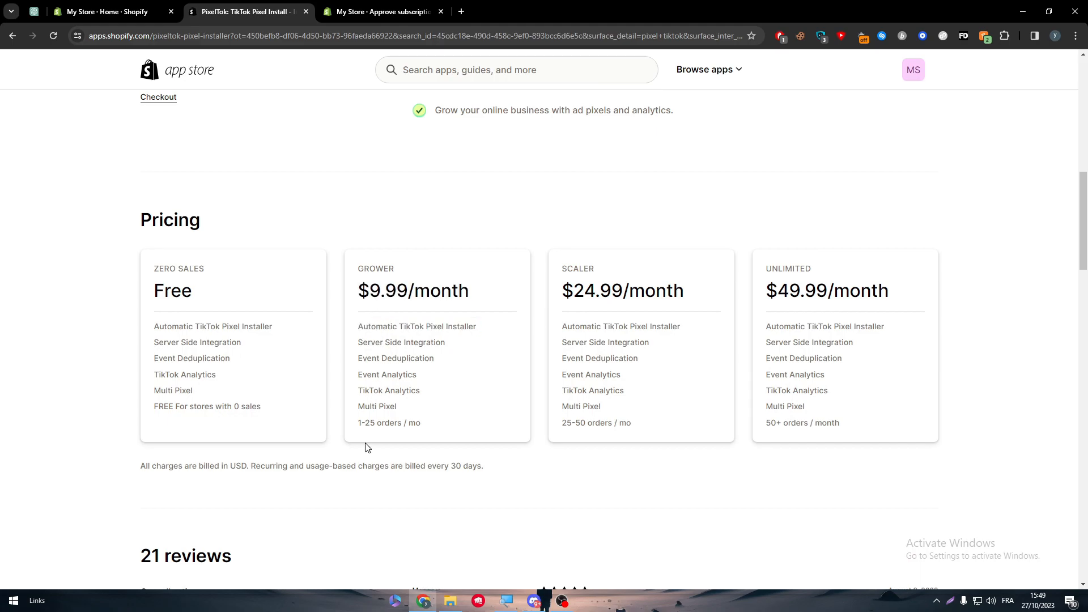
left_click(385, 11)
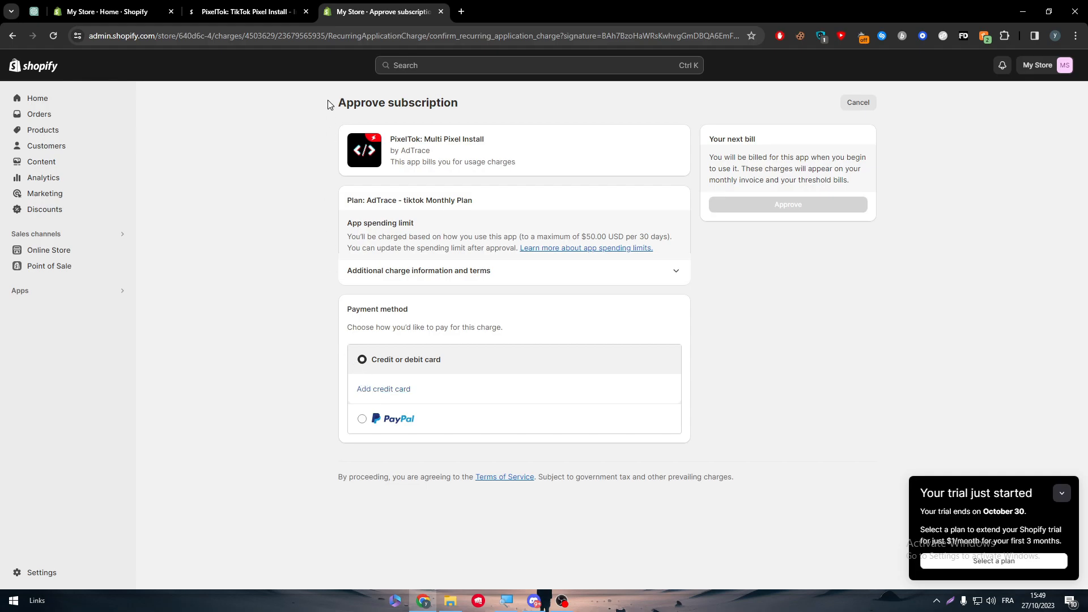
left_click(249, 11)
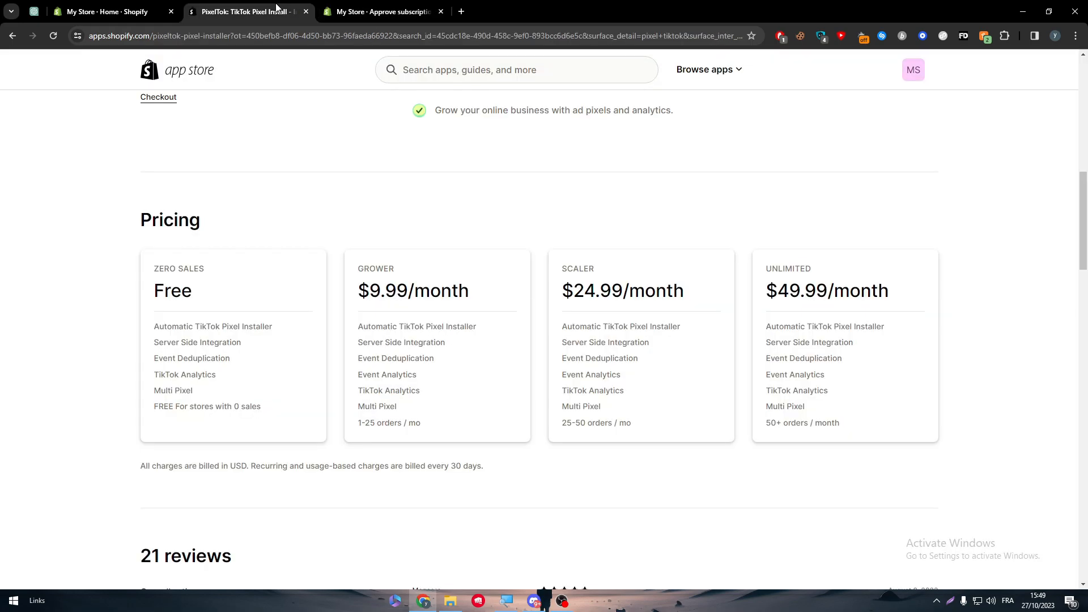
mouse_move(347, 234)
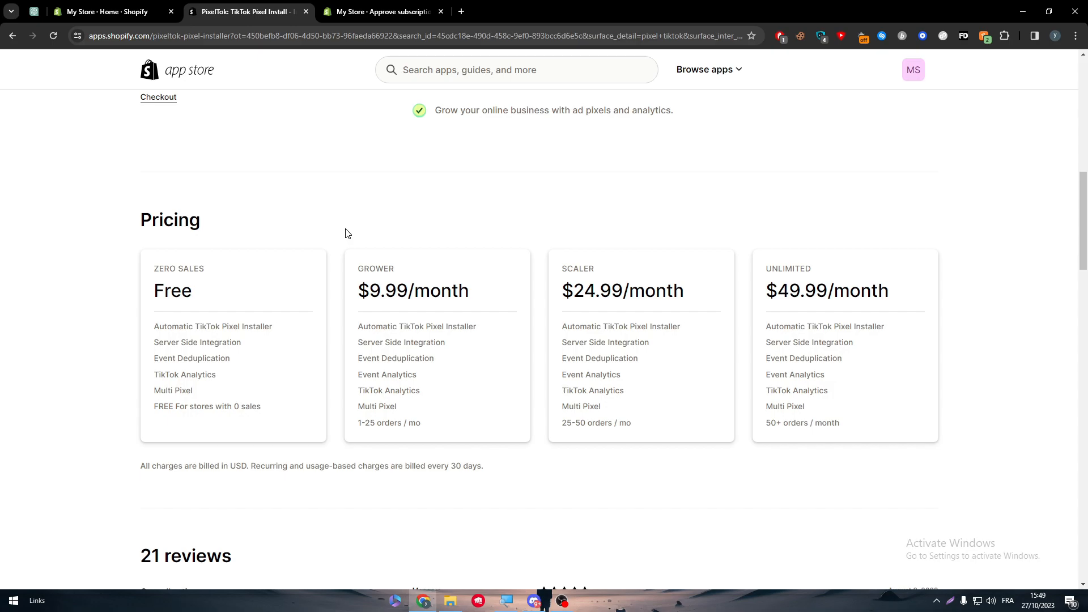
mouse_move(424, 258)
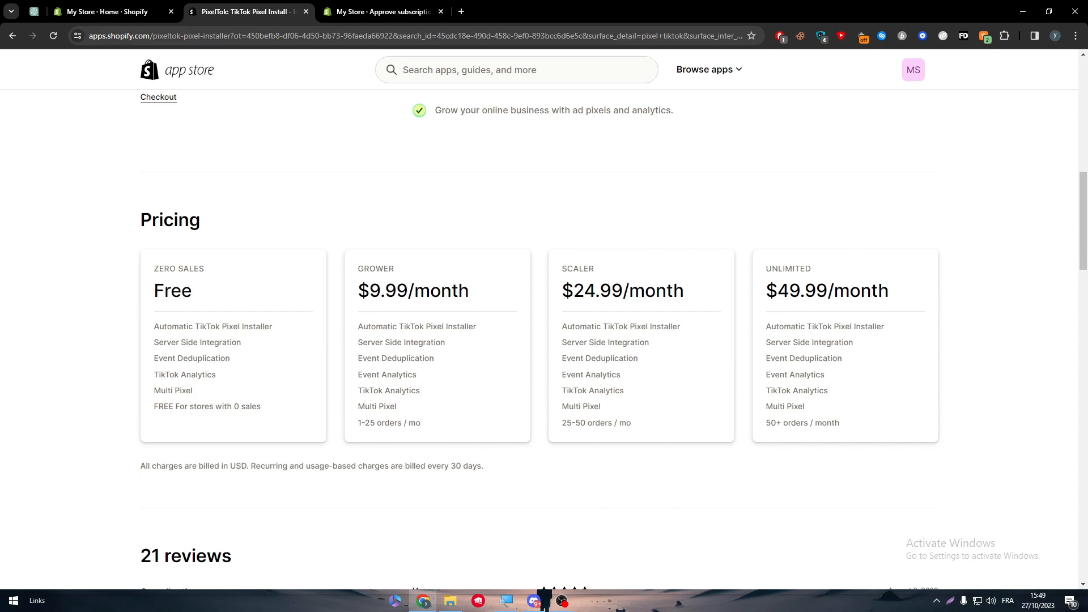
left_click(385, 11)
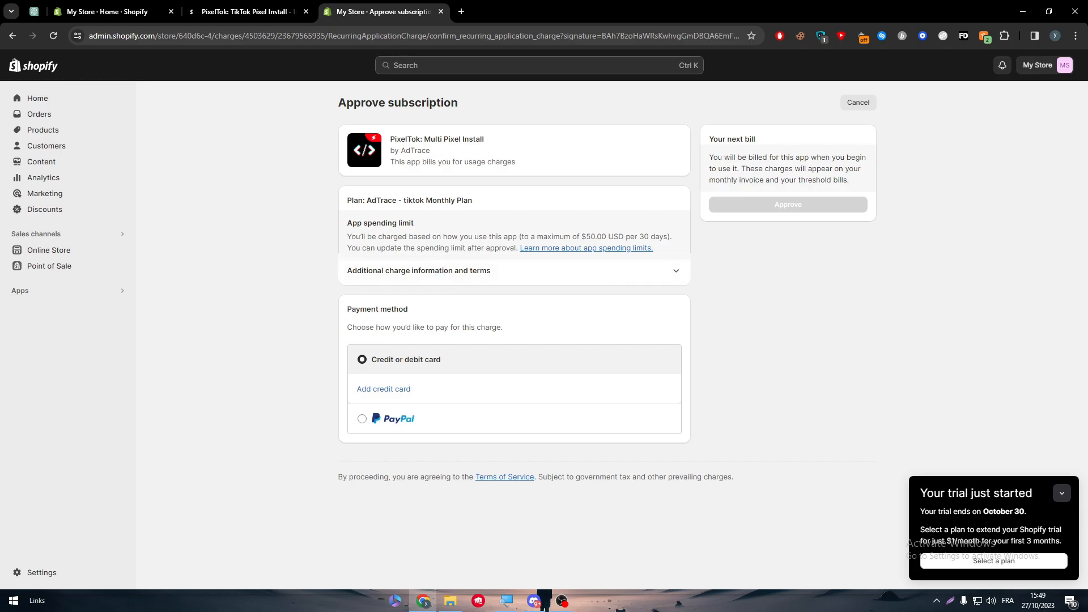
mouse_move(503, 232)
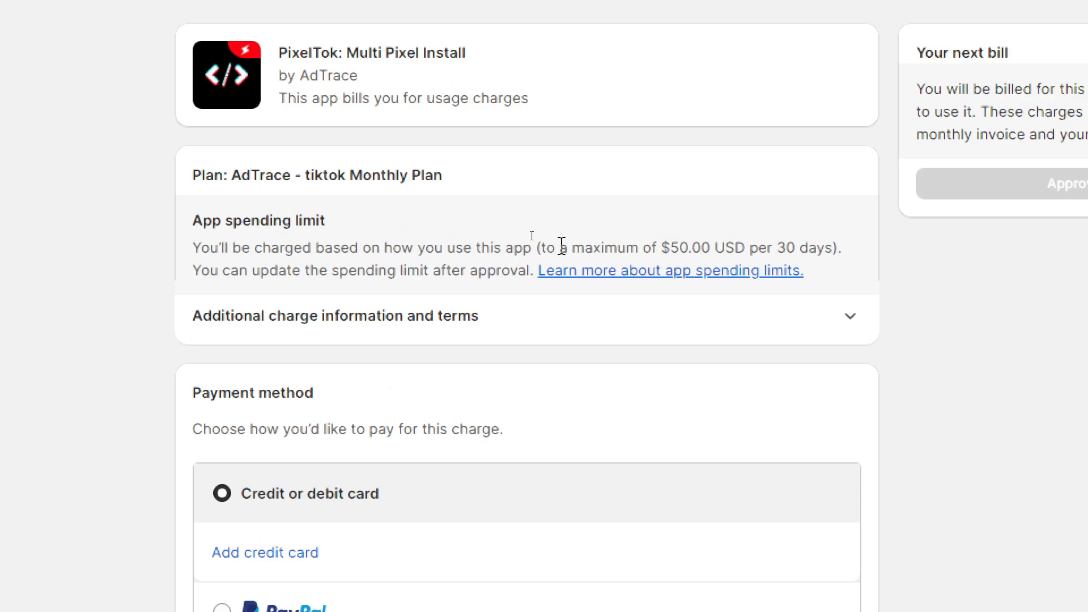
mouse_move(694, 317)
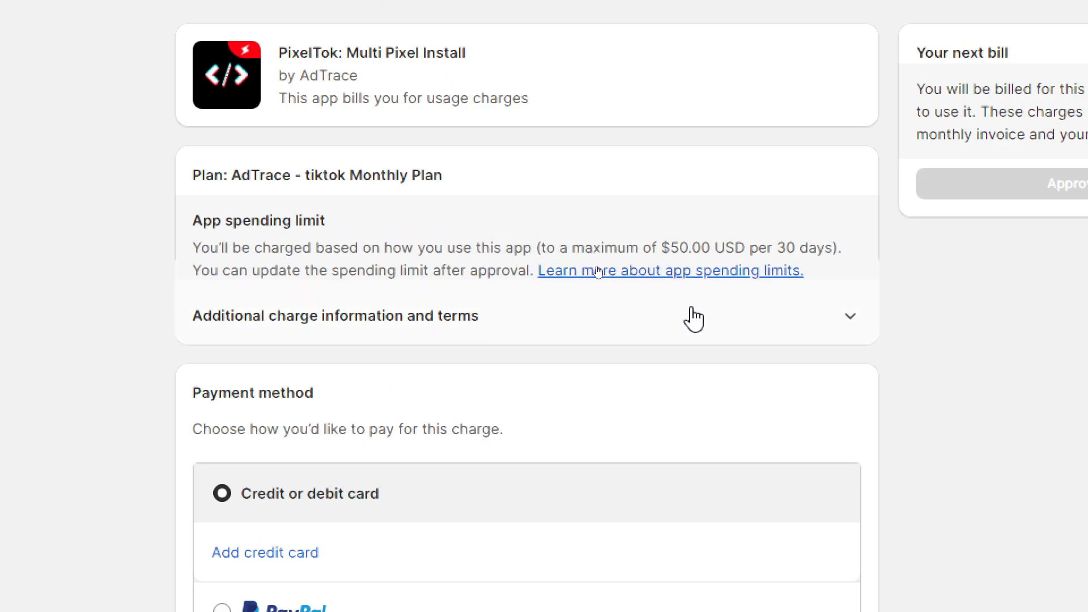
mouse_move(687, 329)
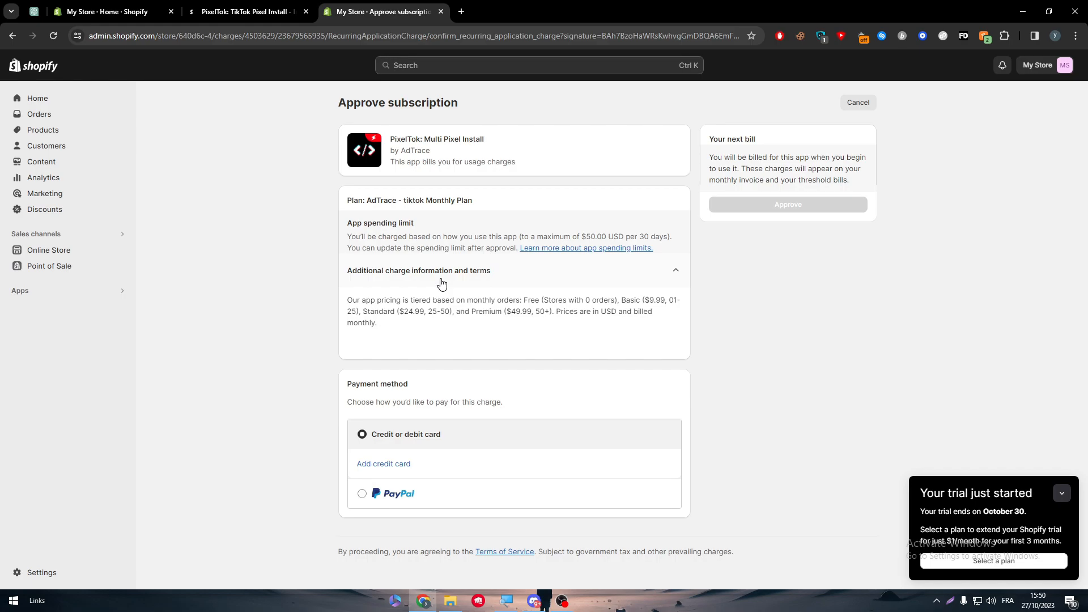
mouse_move(453, 490)
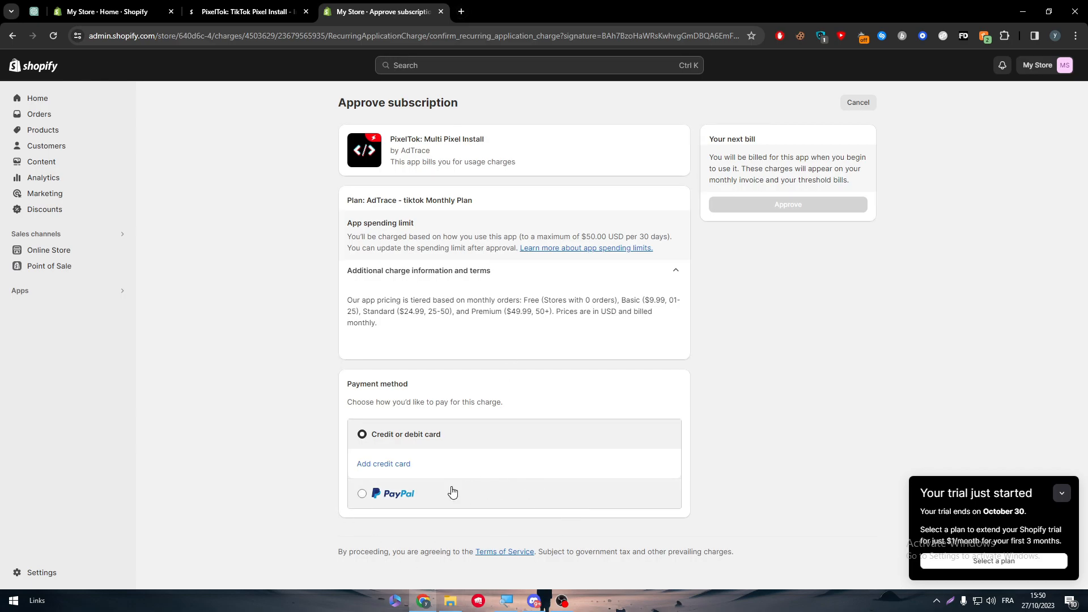
mouse_move(217, 288)
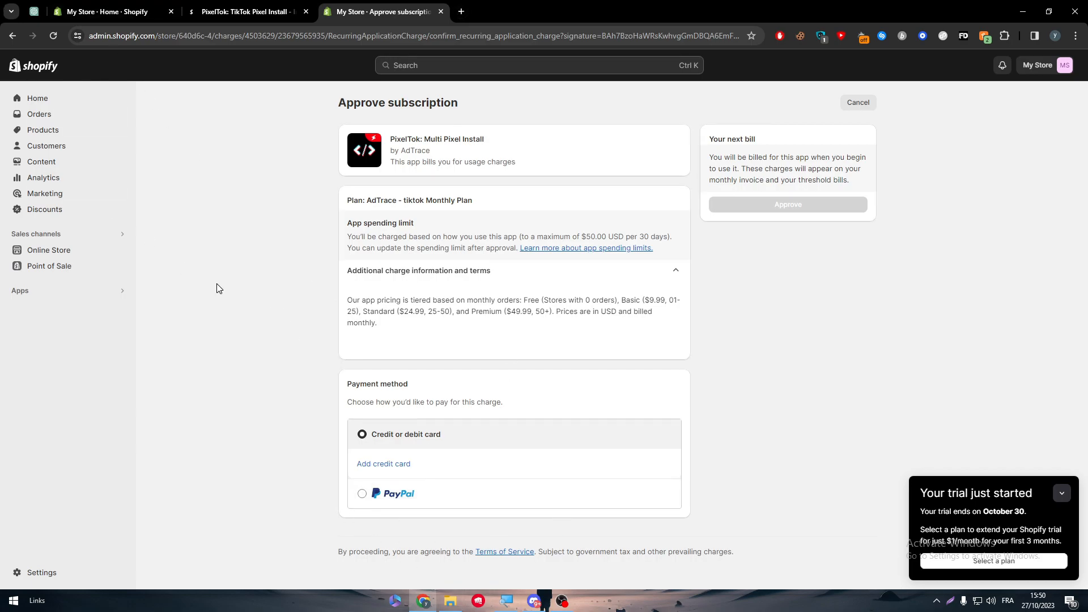
mouse_move(700, 285)
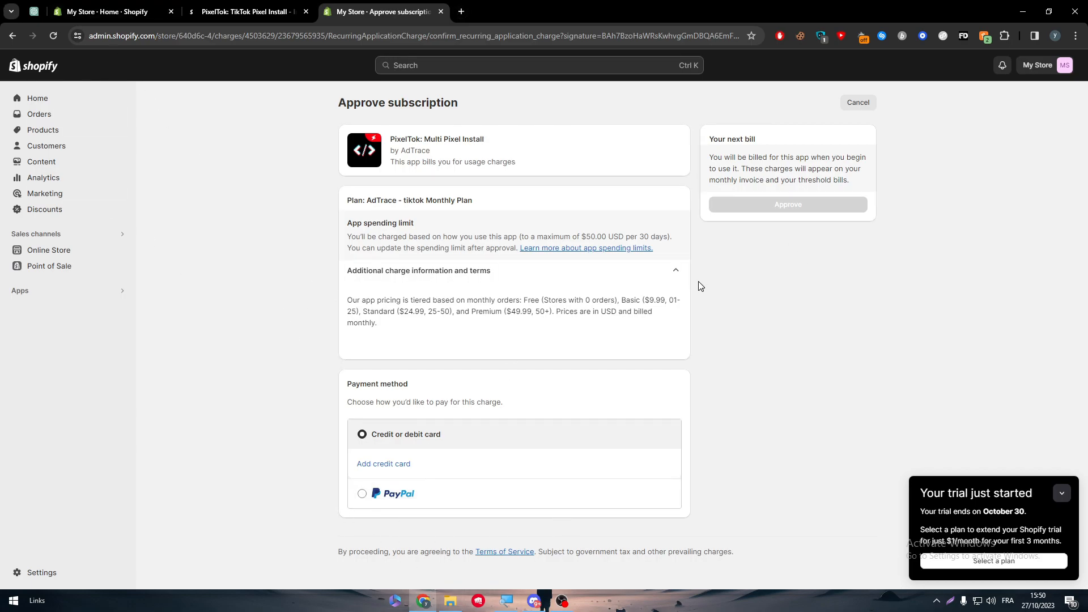
mouse_move(476, 527)
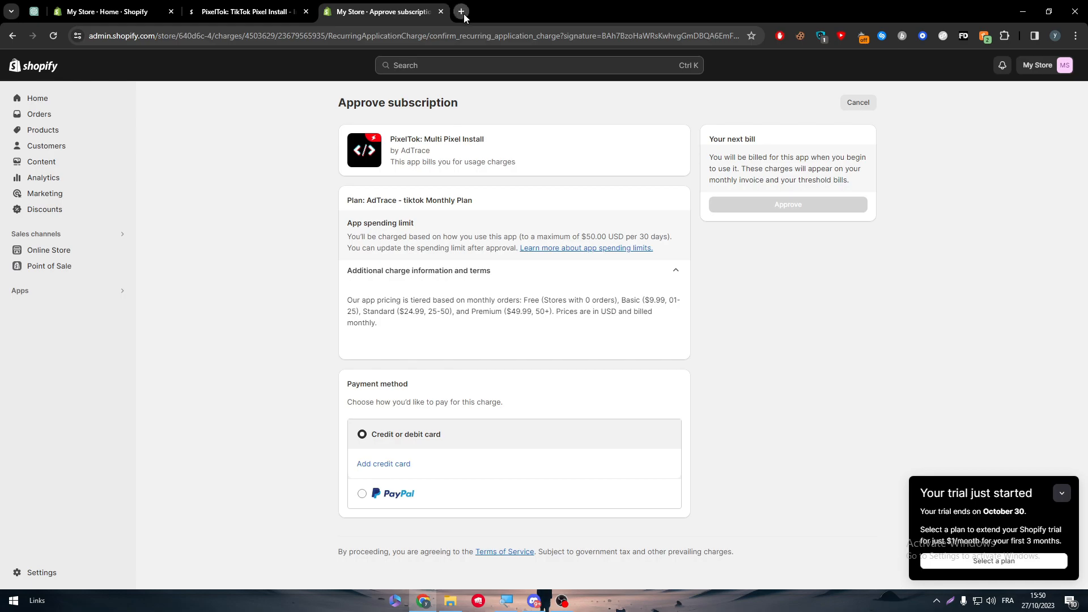
Step: Search Google for 'pixel tik tok' and follow the sponsored TikTok Ads Manager result
left_click(461, 10)
type("pixel tik tok")
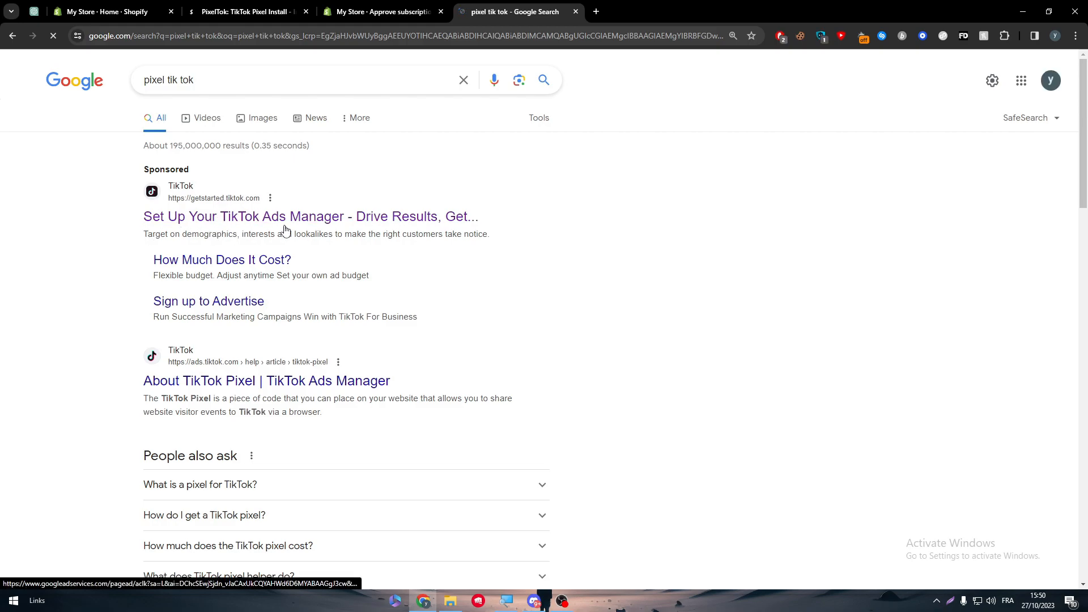
left_click(308, 217)
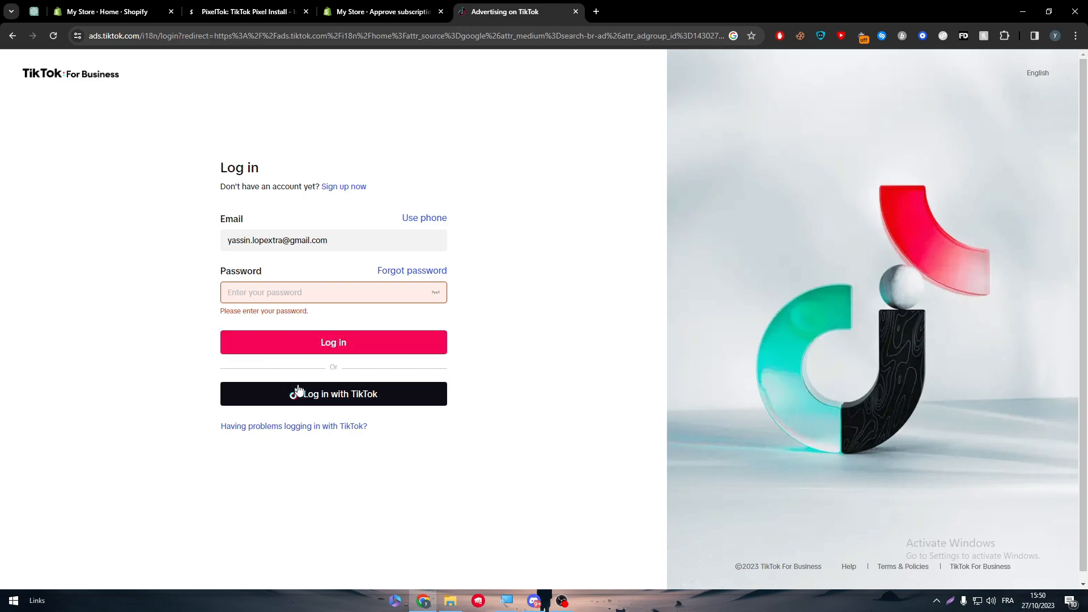
Step: Log in with TikTok, authorize it, start a new TikTok For Business account, then return to Shopify
left_click(333, 393)
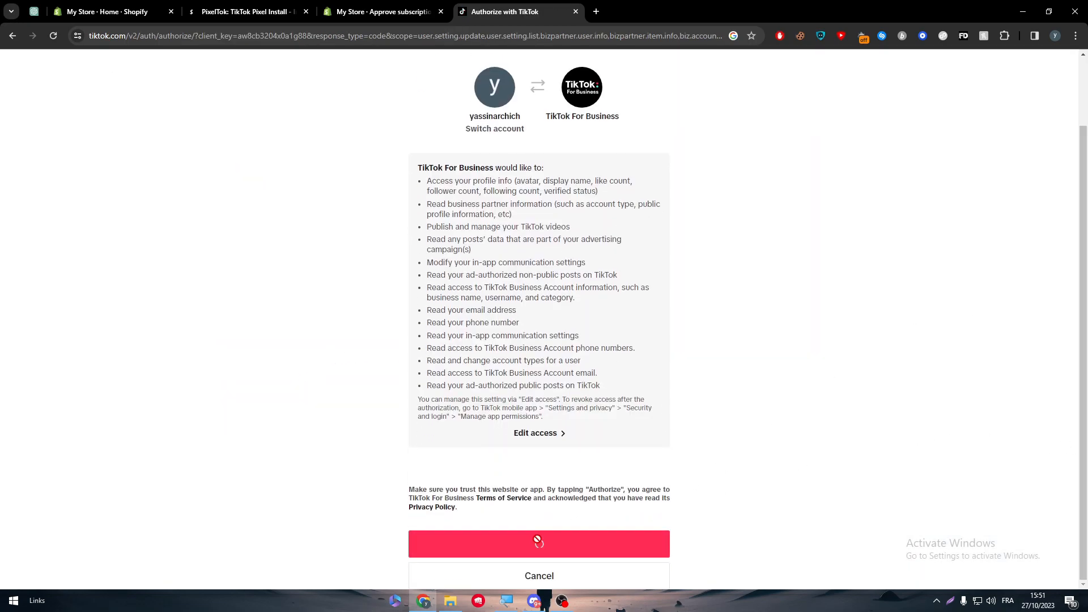
left_click(540, 544)
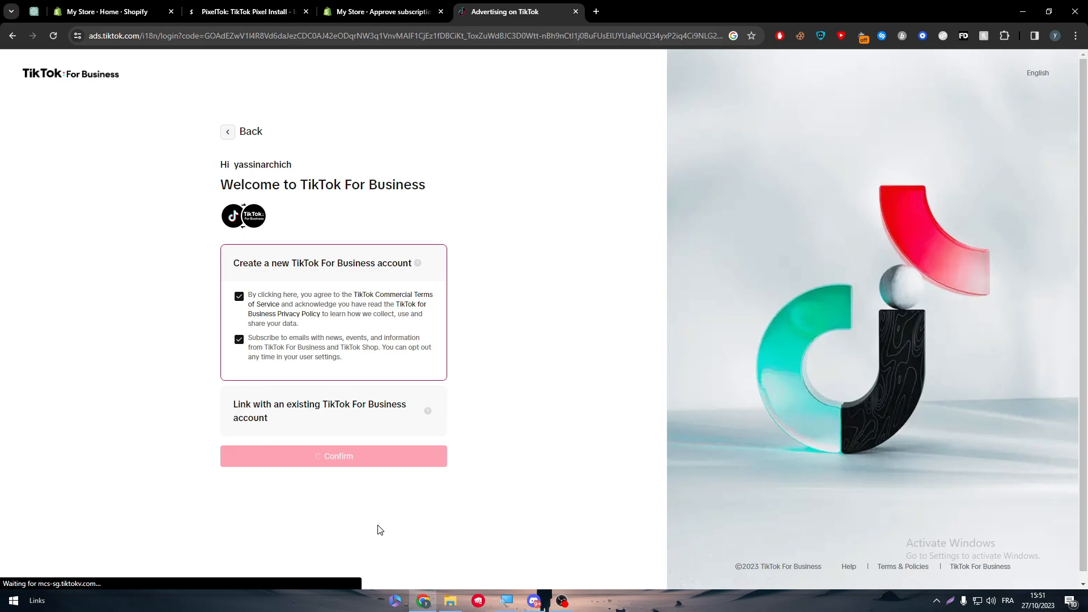
mouse_move(417, 263)
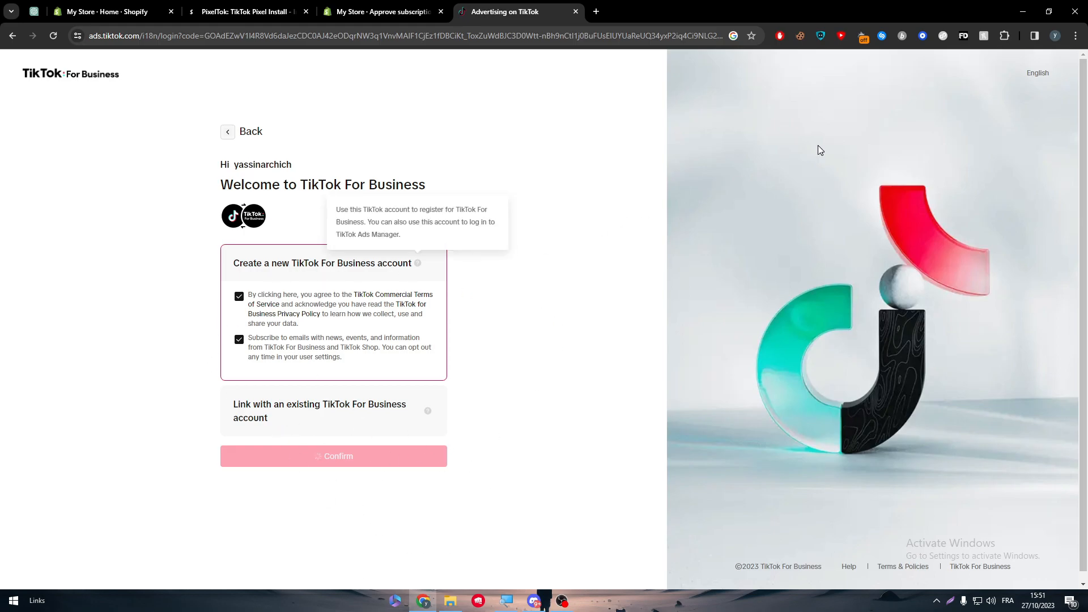
left_click(333, 455)
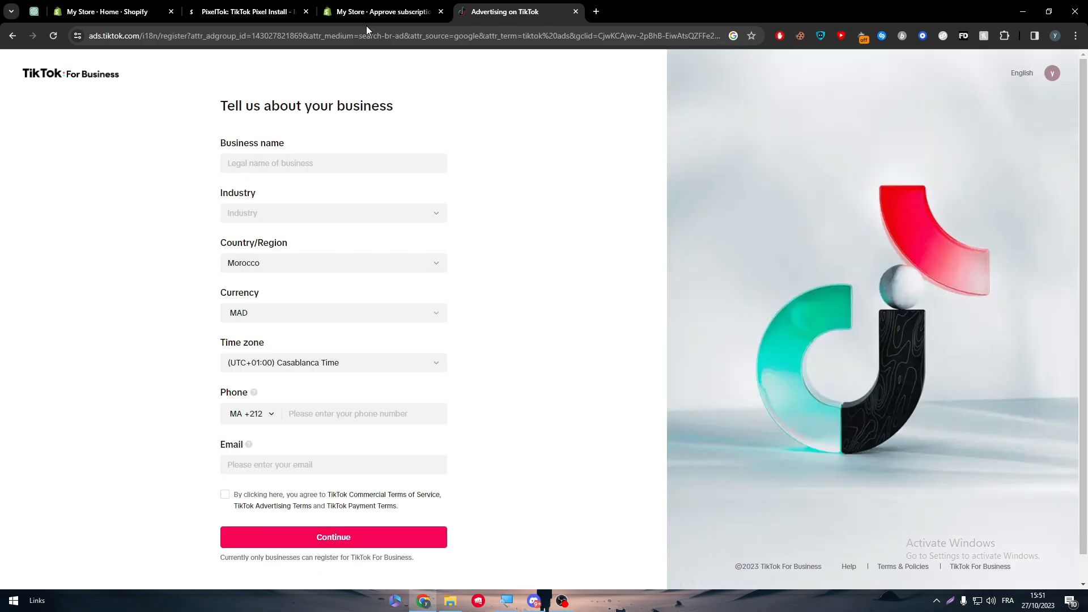
left_click(380, 11)
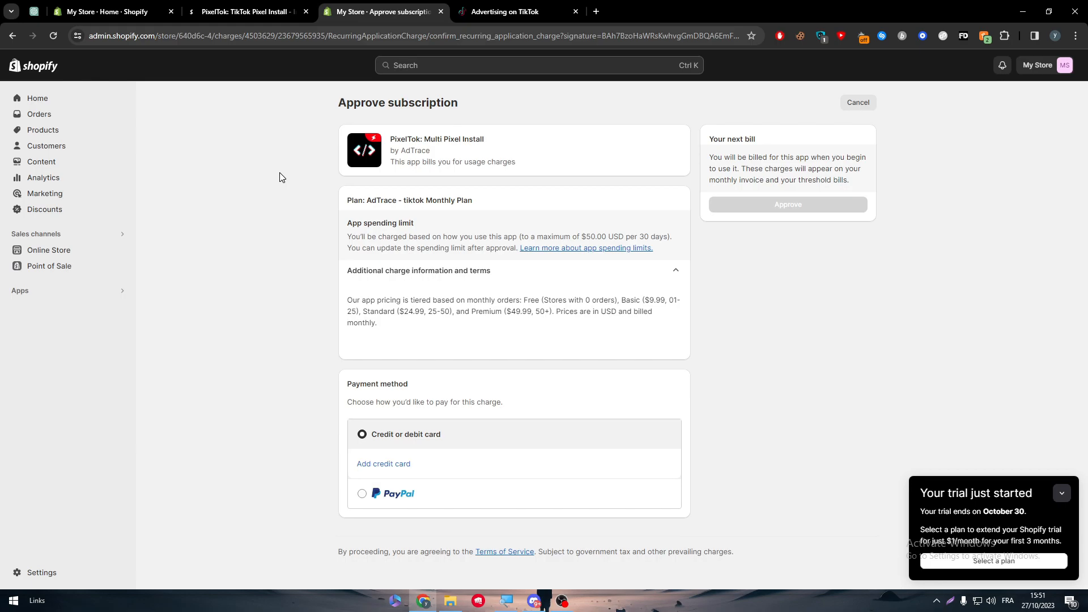
mouse_move(62, 123)
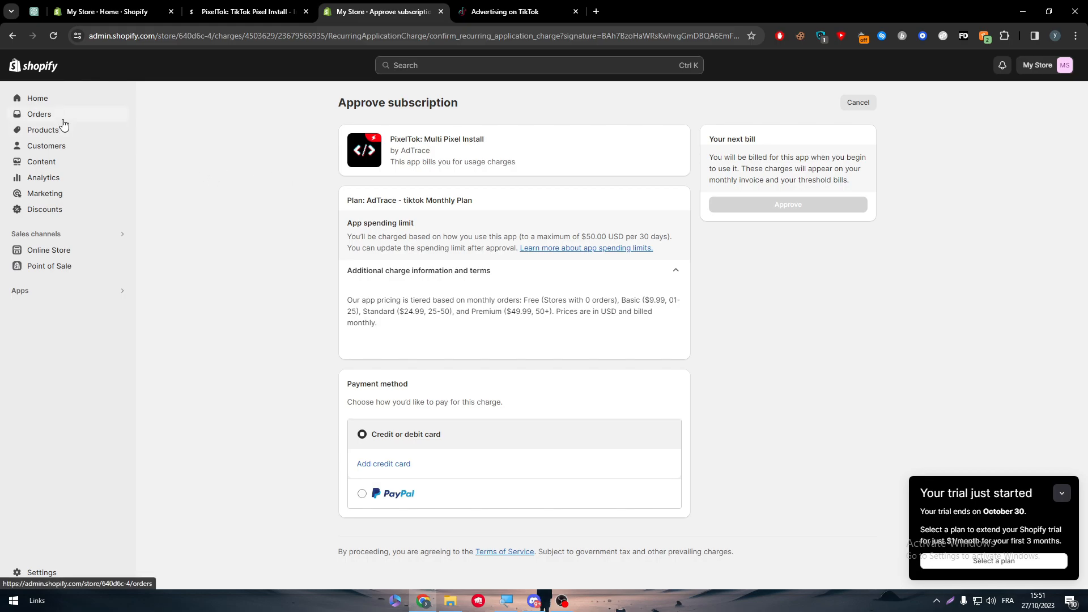
Step: View the store's empty Orders page, then its empty Products page
left_click(39, 113)
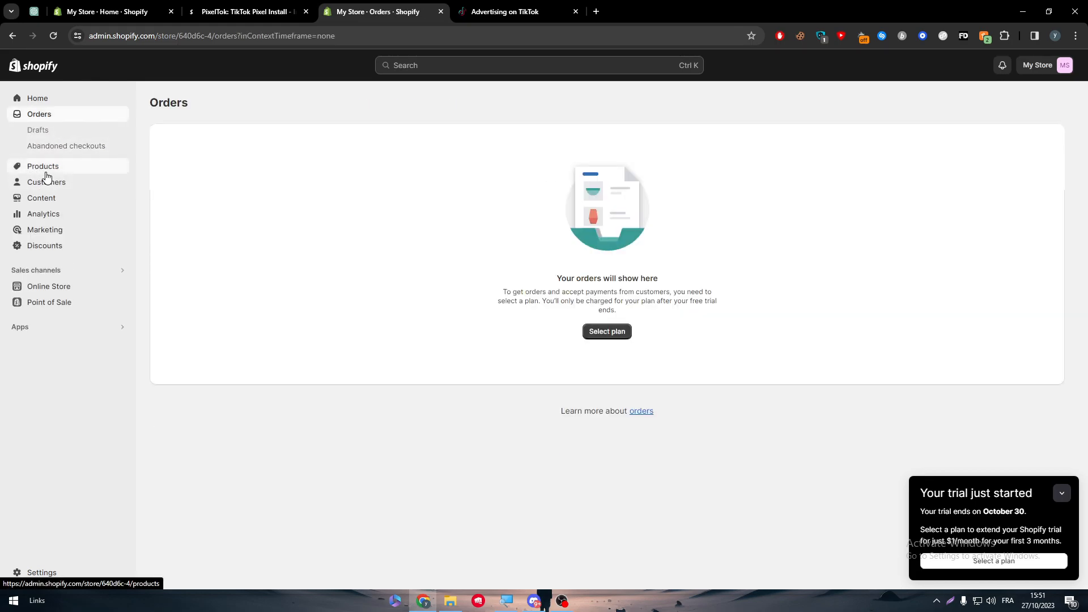
left_click(43, 166)
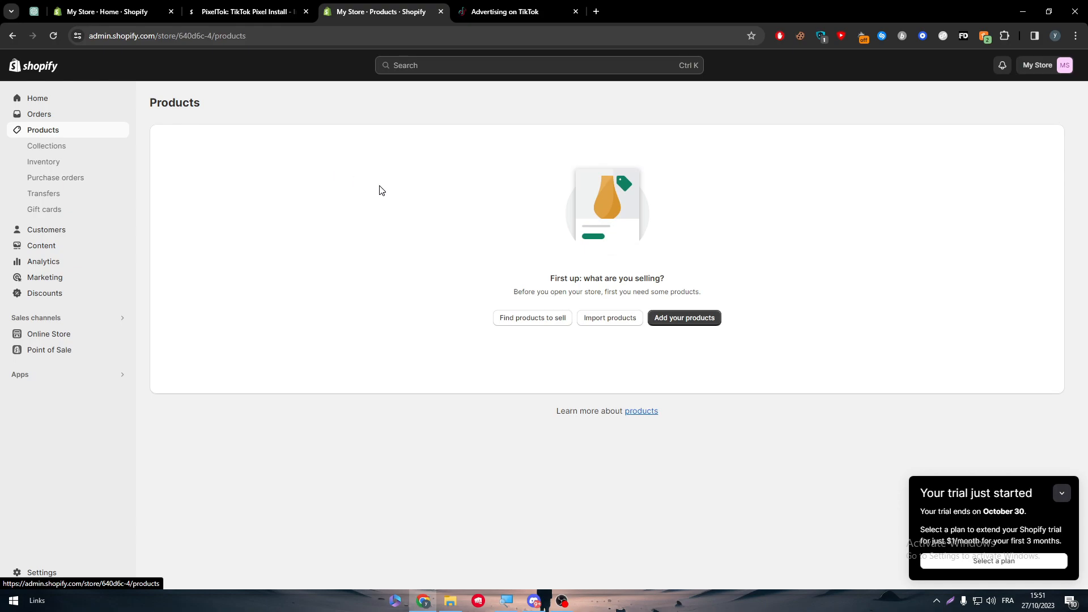